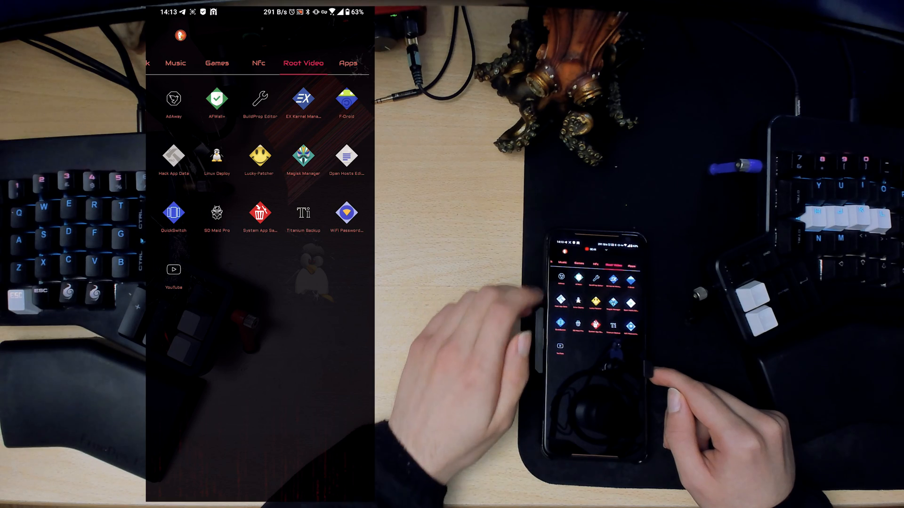
Launch the AdAway ad blocker and browse its section list
{"action": "left_click", "coordinate": [173, 98]}
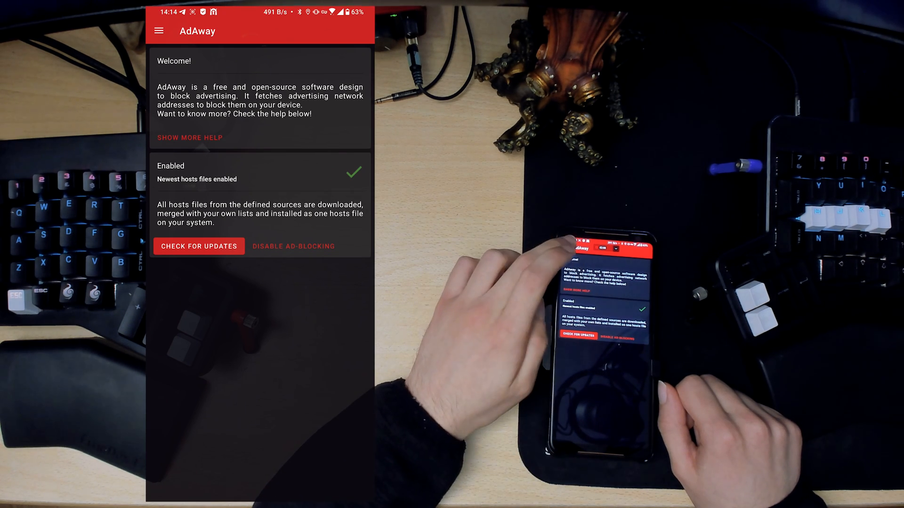
{"action": "left_click", "coordinate": [159, 31]}
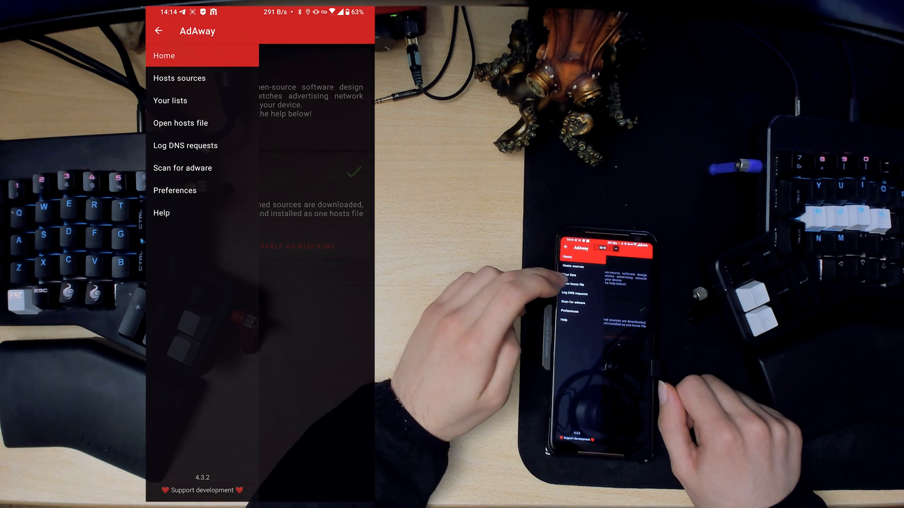
{"action": "left_click", "coordinate": [175, 191]}
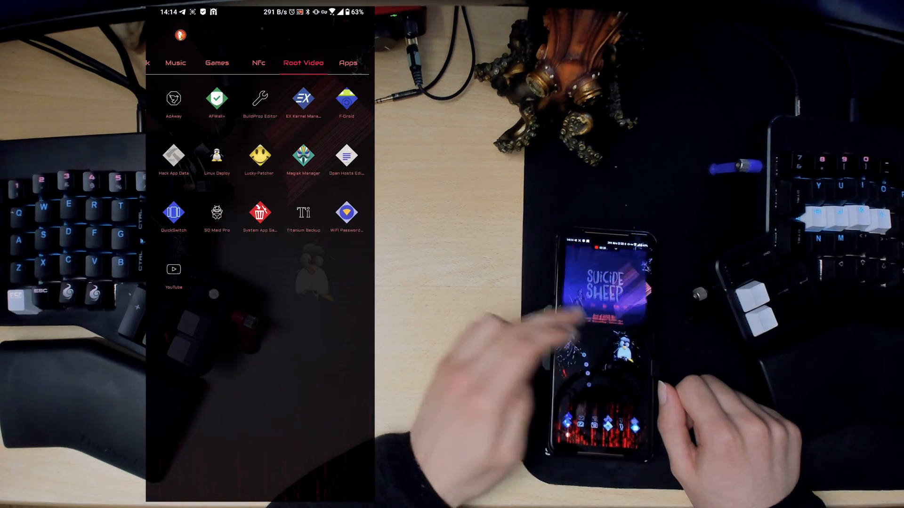
In Magisk Manager's settings, enable the Systemless hosts module
{"action": "left_click", "coordinate": [303, 156]}
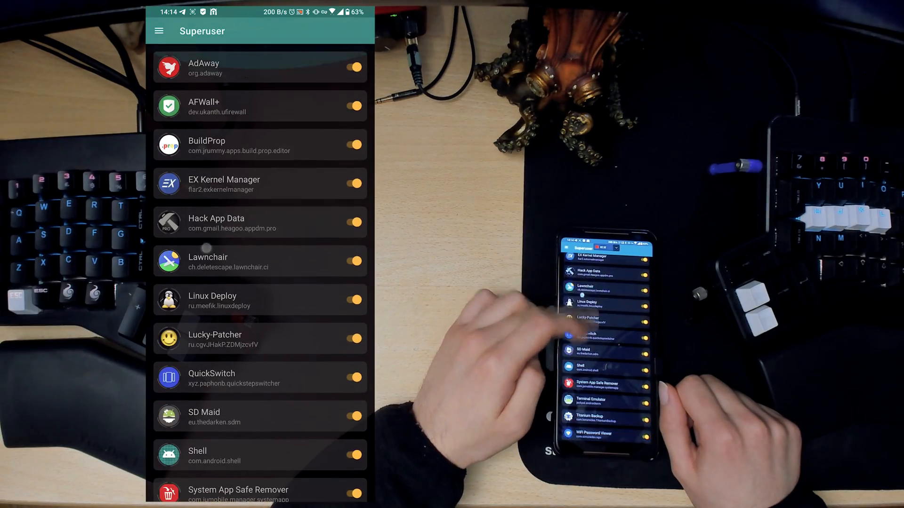
{"action": "left_click", "coordinate": [159, 31]}
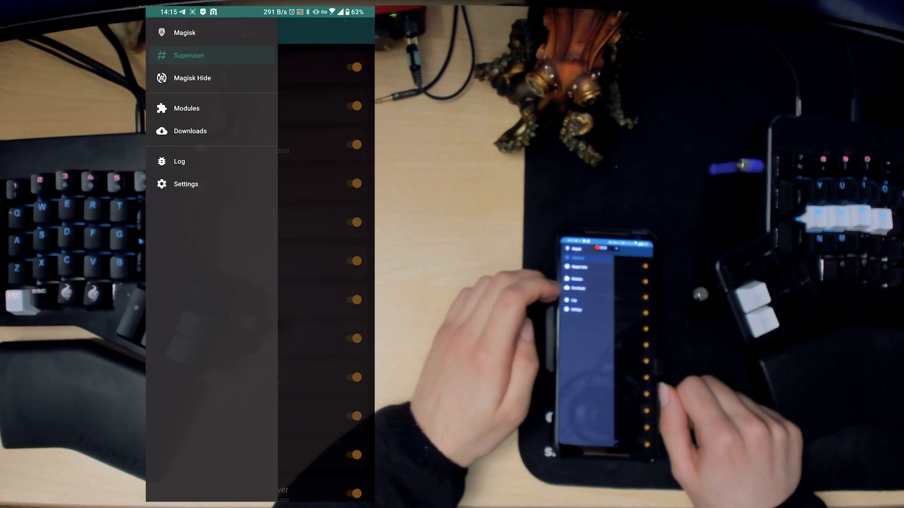
{"action": "left_click", "coordinate": [186, 185]}
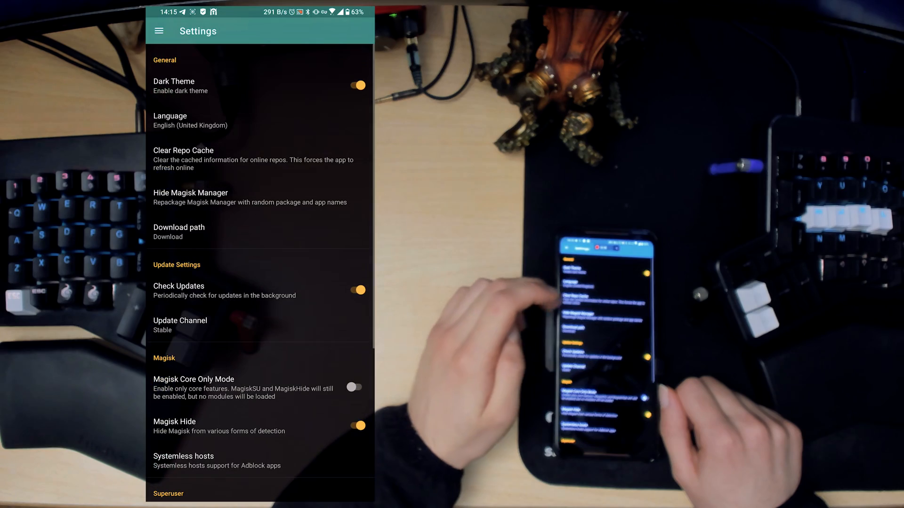
{"action": "scroll", "scroll_direction": "down", "scroll_amount": 3}
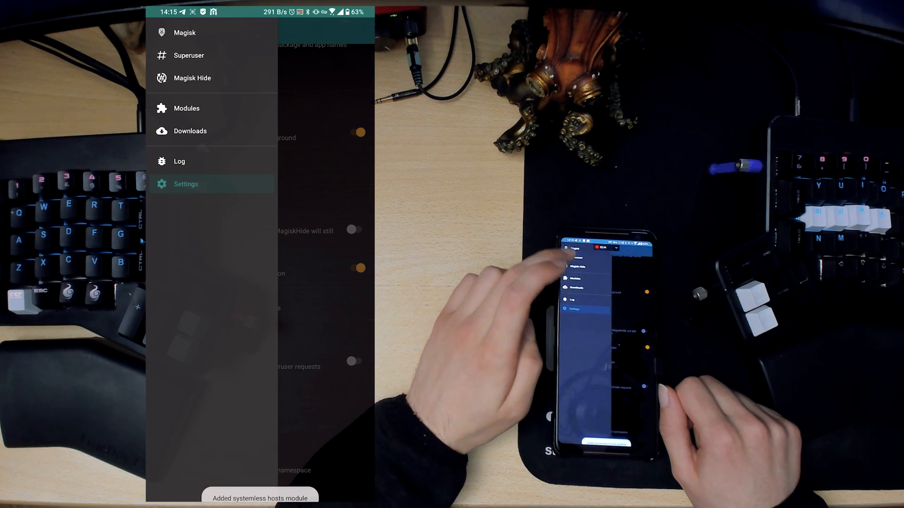
{"action": "left_click", "coordinate": [188, 108]}
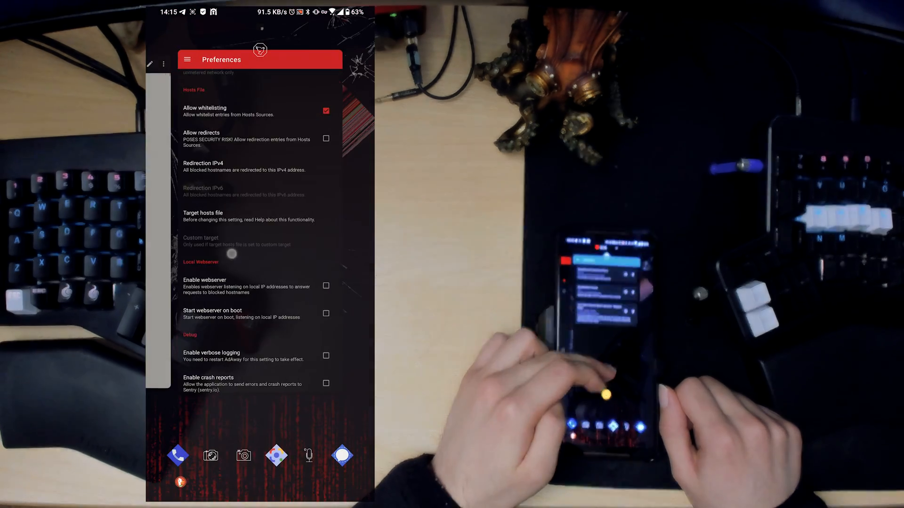
Review AdAway's sections and preferences, then launch the AFWall+ firewall
{"action": "left_click", "coordinate": [187, 59]}
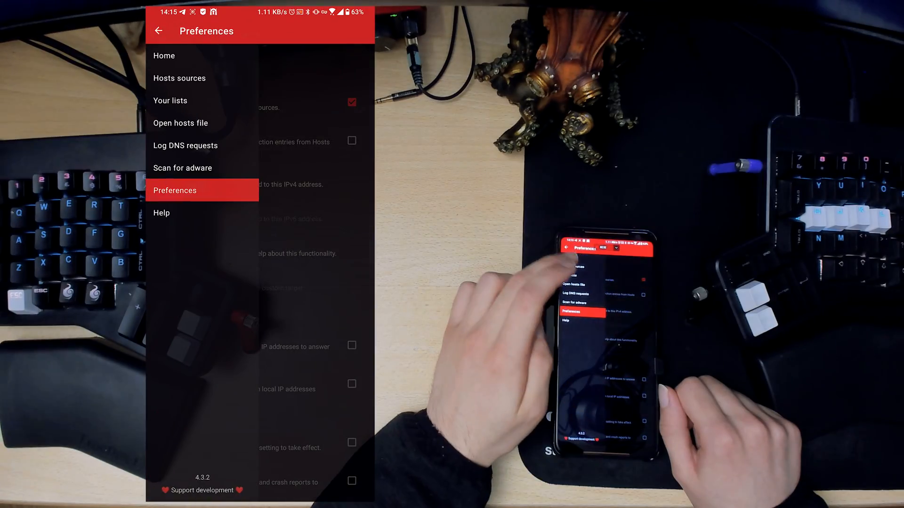
{"action": "left_click", "coordinate": [163, 55]}
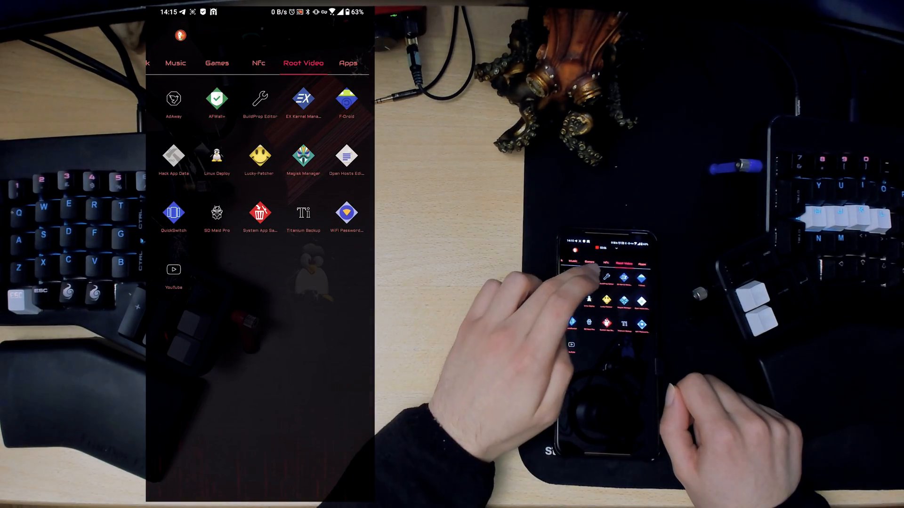
{"action": "left_click", "coordinate": [217, 98]}
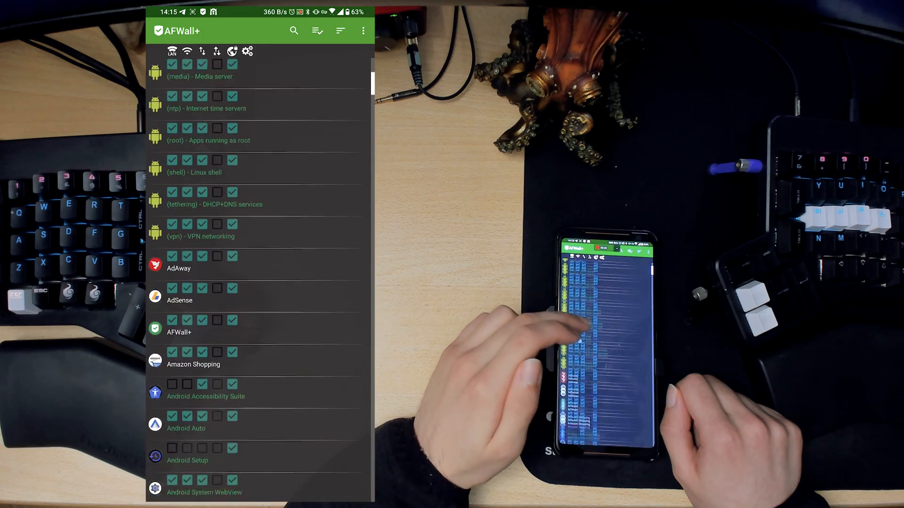
Scroll AFWall+'s app rules list down to the ProxyHandler through VNC Viewer entries
{"action": "scroll", "scroll_direction": "down", "scroll_amount": 3}
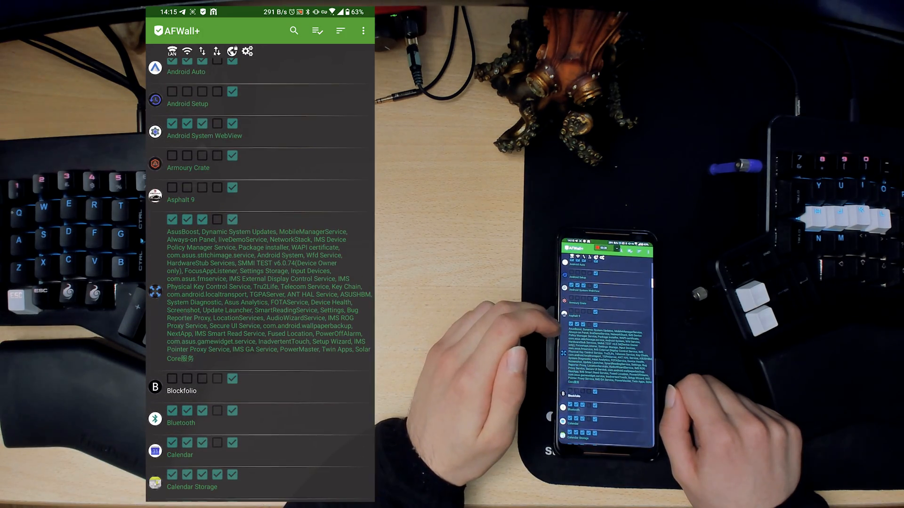
{"action": "scroll", "scroll_direction": "down", "scroll_amount": 3}
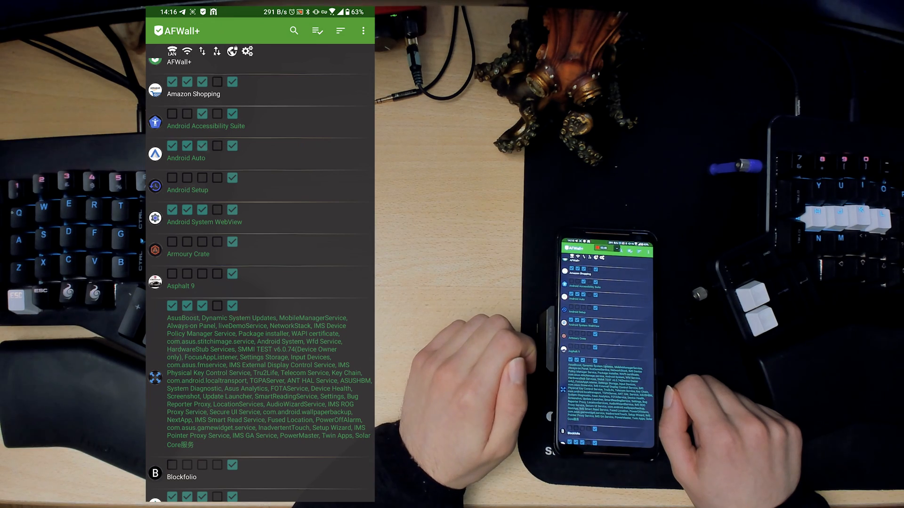
{"action": "scroll", "scroll_direction": "down", "scroll_amount": 3}
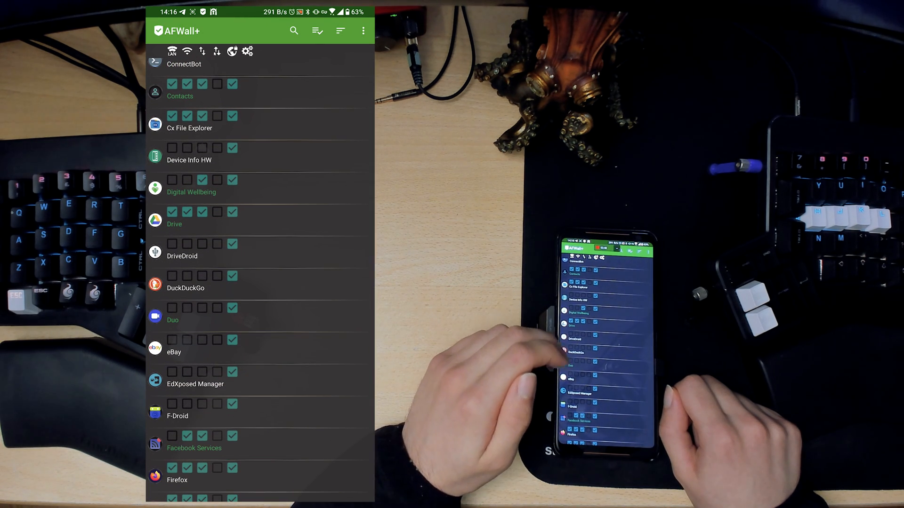
{"action": "scroll", "scroll_direction": "down", "scroll_amount": 3}
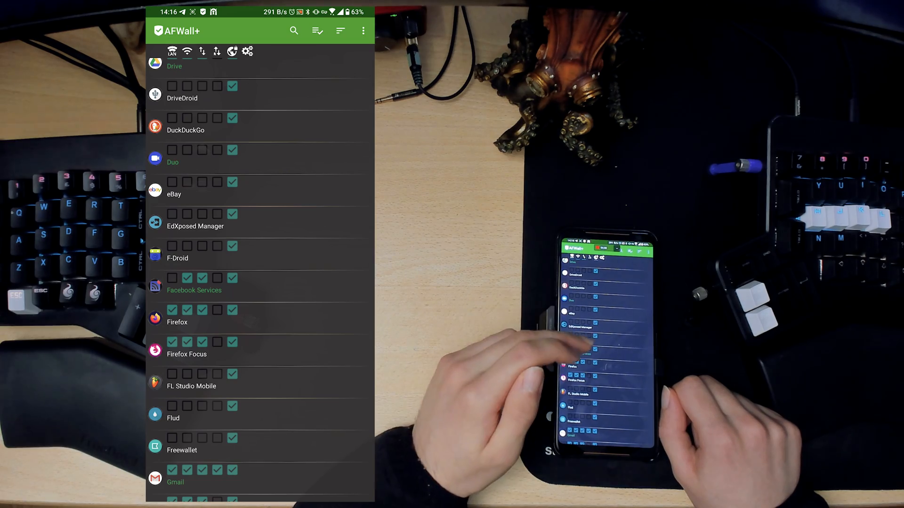
{"action": "scroll", "scroll_direction": "down", "scroll_amount": 3}
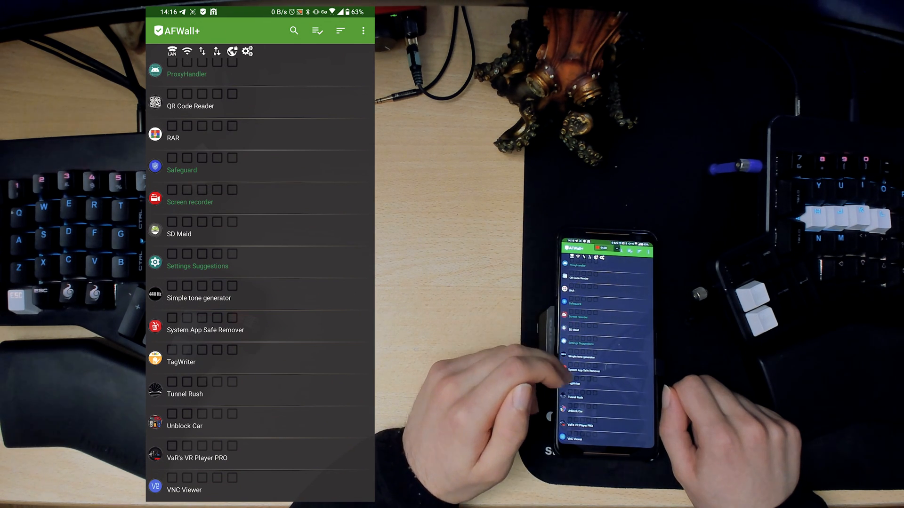
Scroll back through AFWall+'s rules list, then return to the root apps folder
{"action": "scroll", "scroll_direction": "down", "scroll_amount": 3}
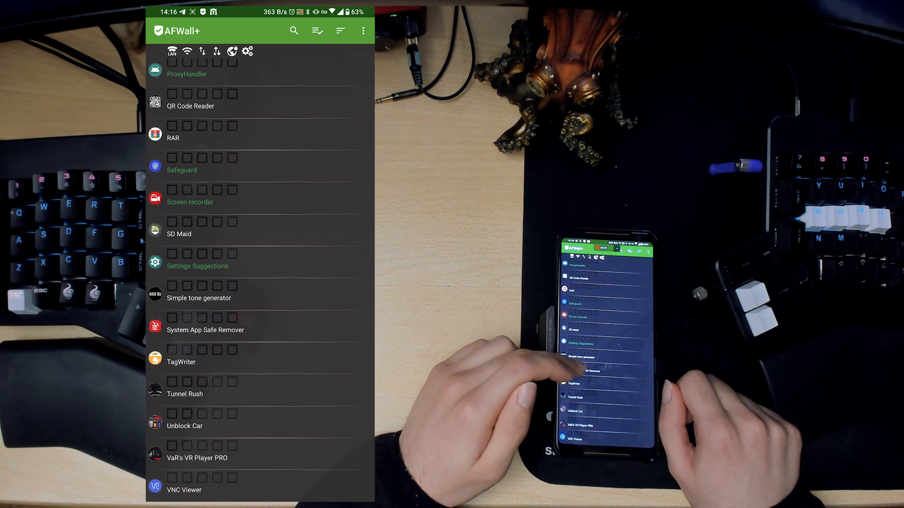
{"action": "scroll", "scroll_direction": "down", "scroll_amount": 3}
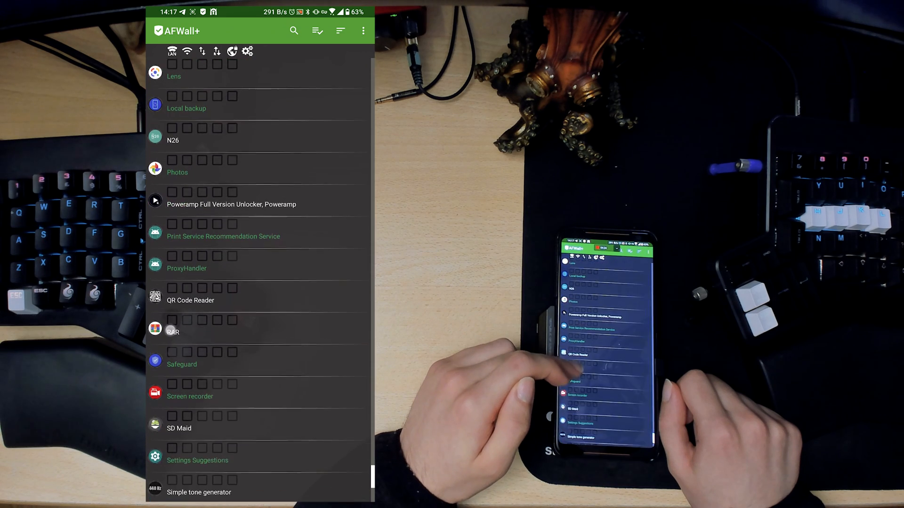
{"action": "scroll", "scroll_direction": "down", "scroll_amount": 3}
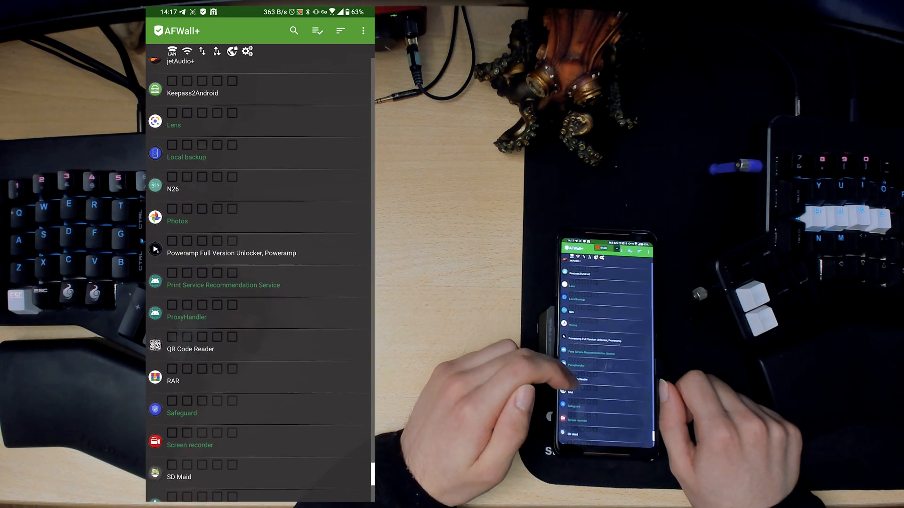
{"action": "scroll", "scroll_direction": "down", "scroll_amount": 3}
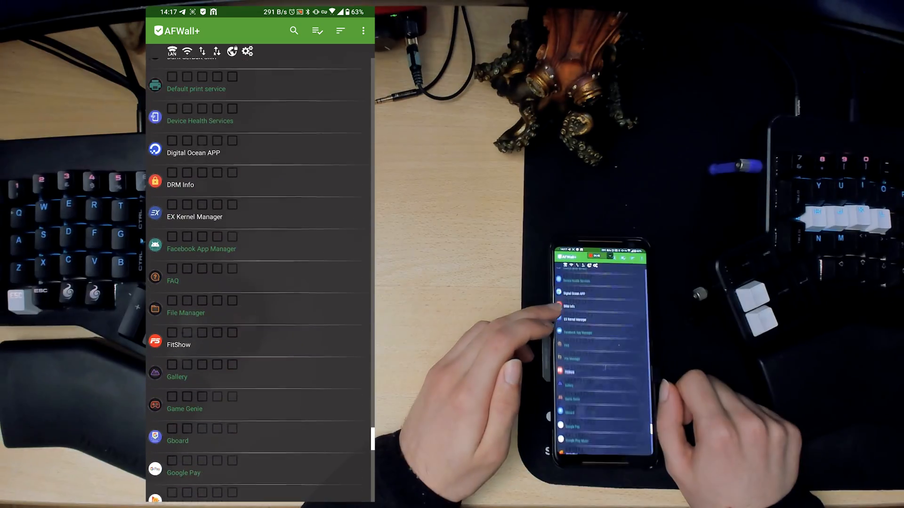
{"action": "scroll", "scroll_direction": "down", "scroll_amount": 3}
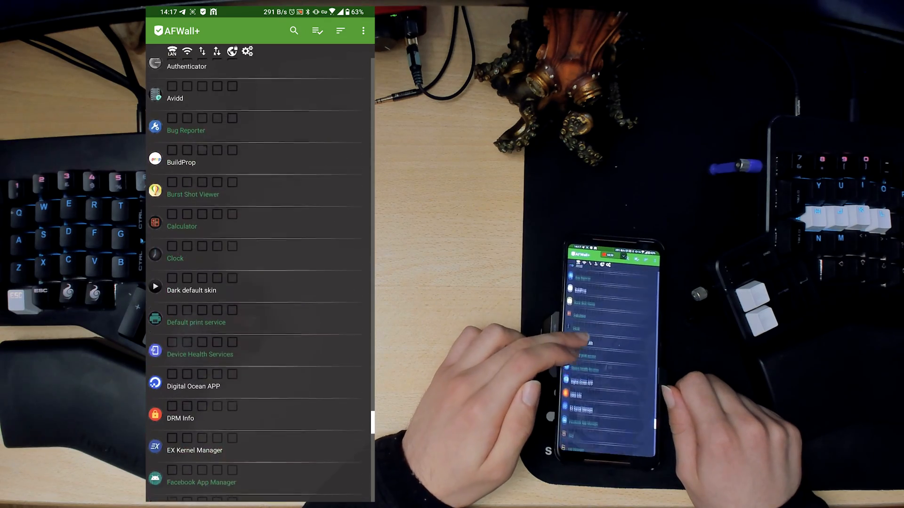
{"action": "scroll", "scroll_direction": "down", "scroll_amount": 3}
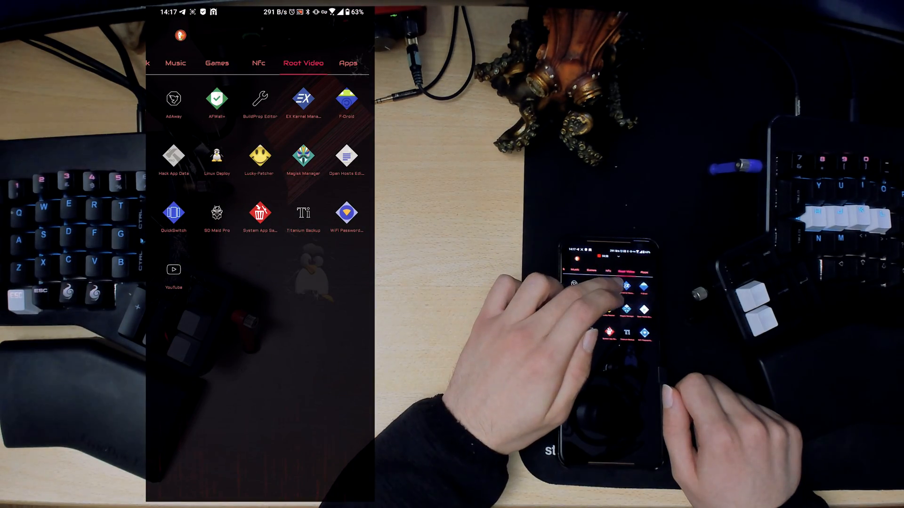
Launch BuildProp Editor and browse the audio and bluetooth build properties
{"action": "left_click", "coordinate": [260, 98]}
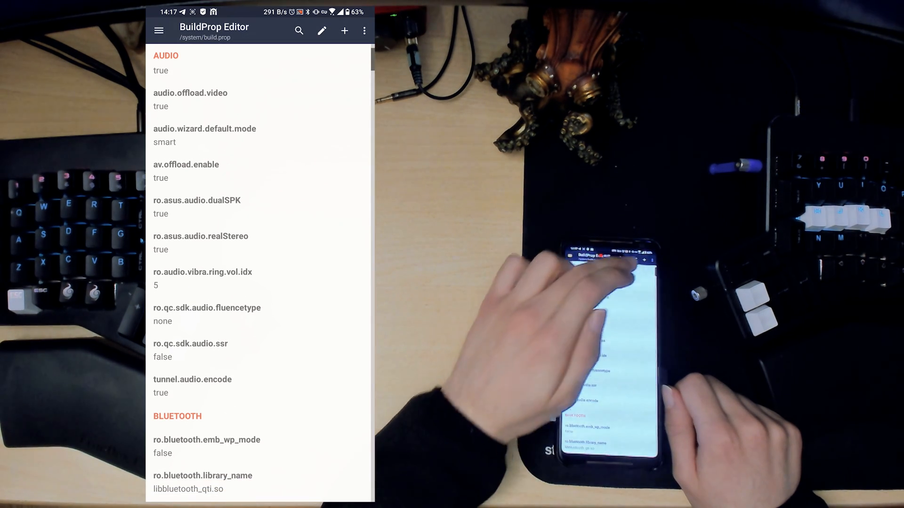
{"action": "scroll", "scroll_direction": "down", "scroll_amount": 3}
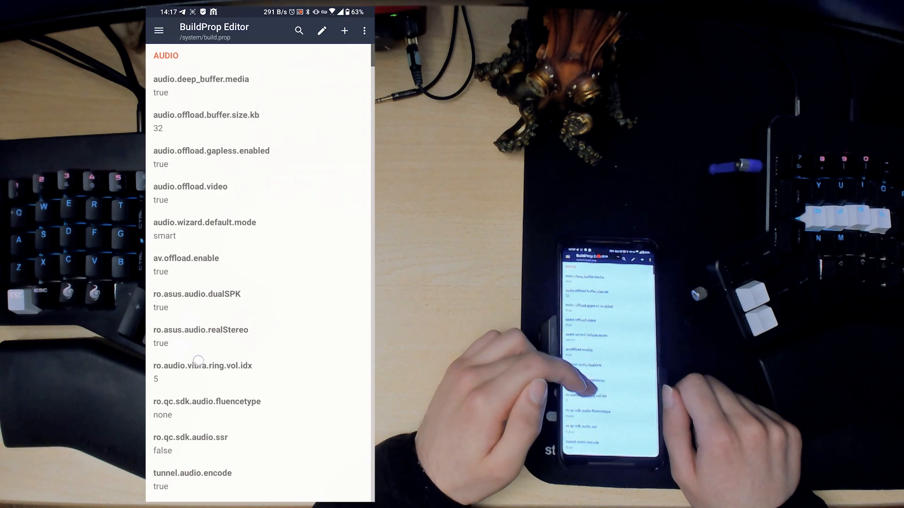
{"action": "scroll", "scroll_direction": "down", "scroll_amount": 3}
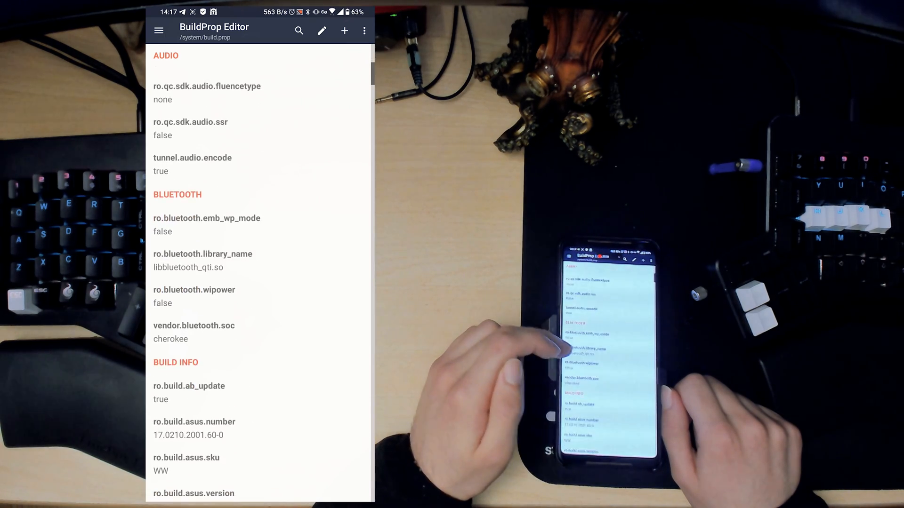
Search the properties for 'fin', then browse to BUILD INFO and close the app
{"action": "left_click", "coordinate": [298, 30]}
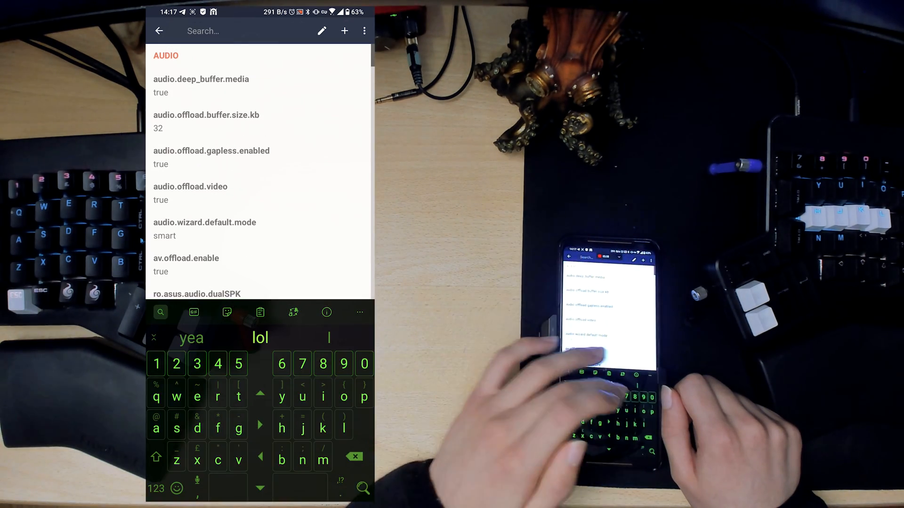
{"action": "type", "text": "fin"}
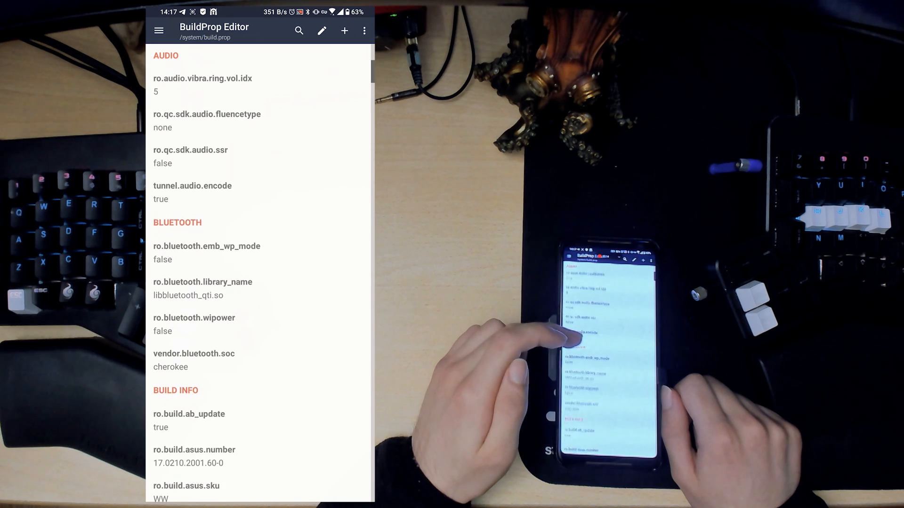
{"action": "scroll", "scroll_direction": "down", "scroll_amount": 3}
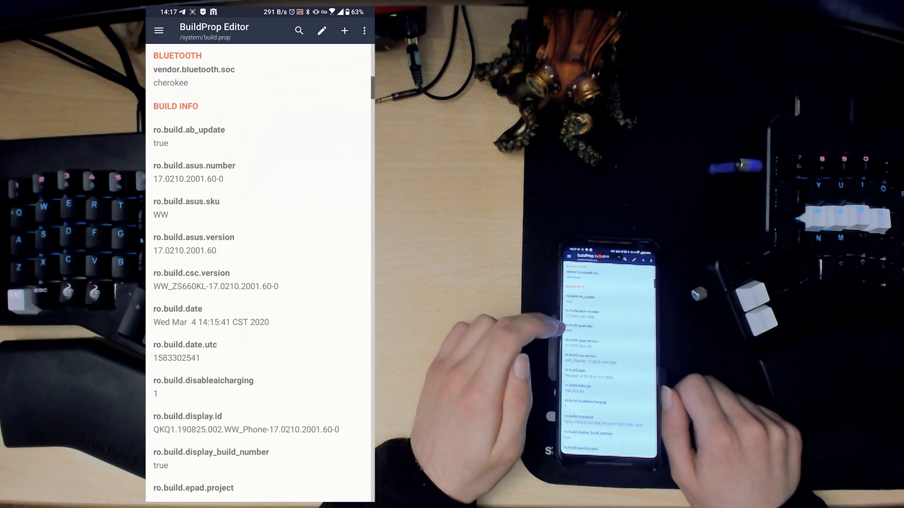
{"action": "left_click", "coordinate": [187, 208]}
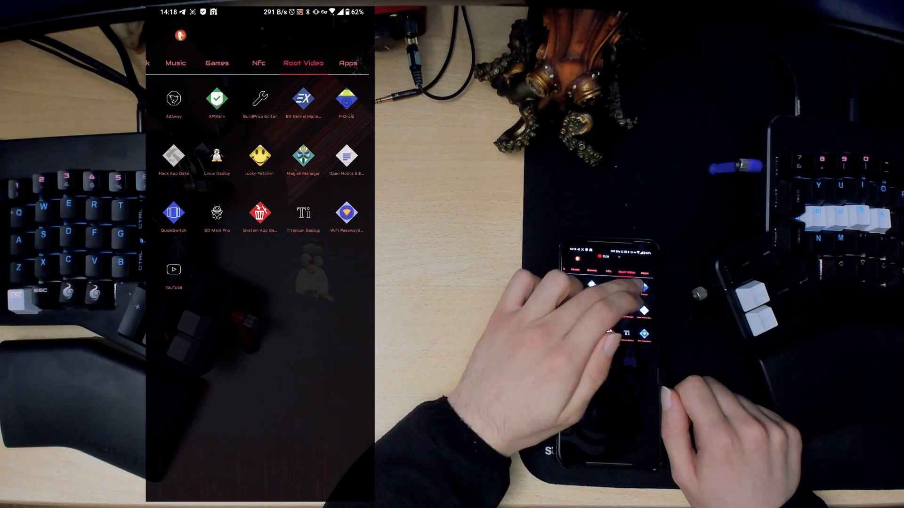
Launch EX Kernel Manager and view its CPU frequency settings
{"action": "left_click", "coordinate": [303, 98]}
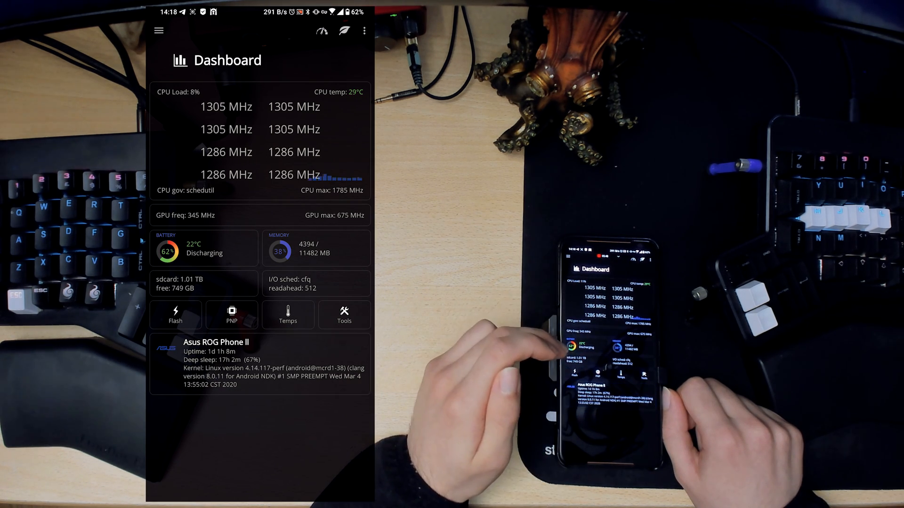
{"action": "left_click", "coordinate": [159, 30]}
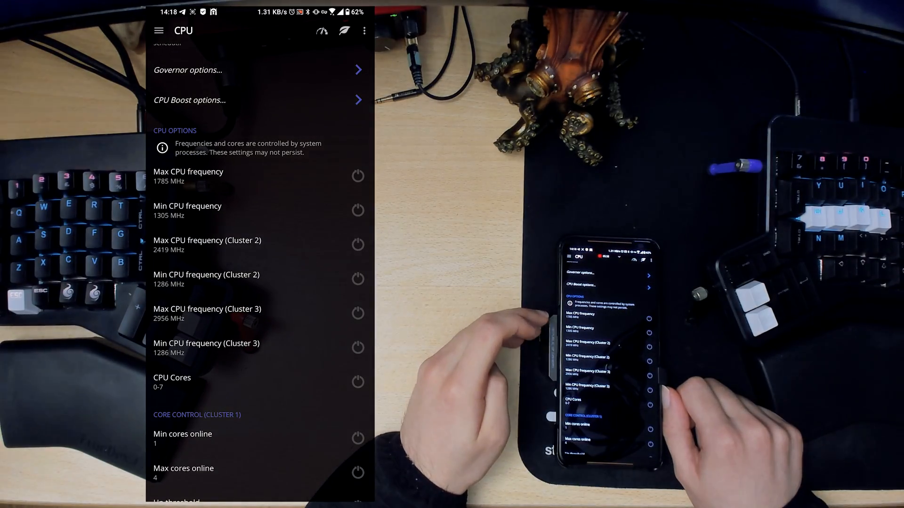
{"action": "left_click", "coordinate": [188, 175]}
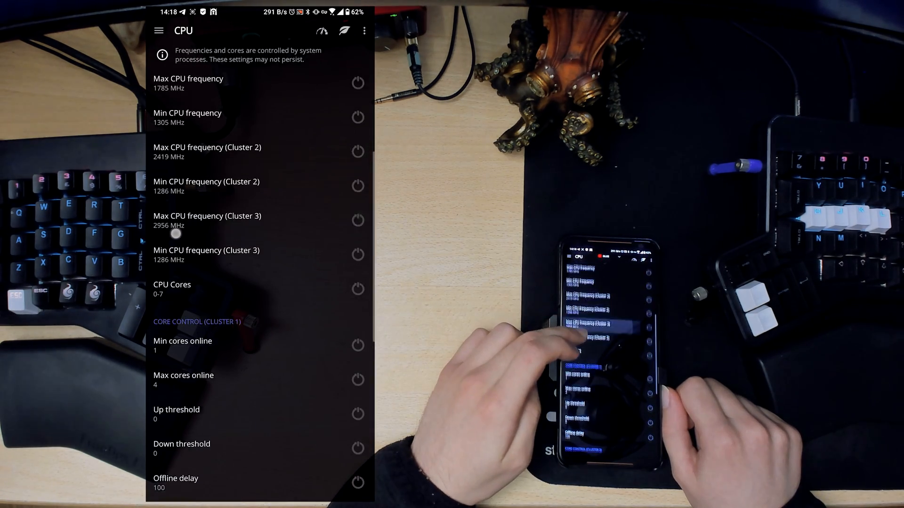
View the GPU frequency settings, then switch to F-Droid's latest apps list
{"action": "left_click", "coordinate": [159, 30]}
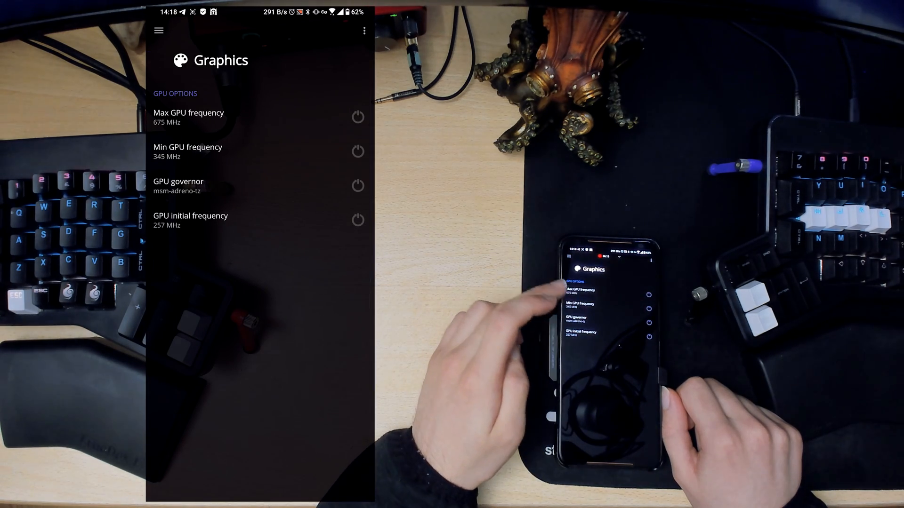
{"action": "left_click", "coordinate": [159, 30]}
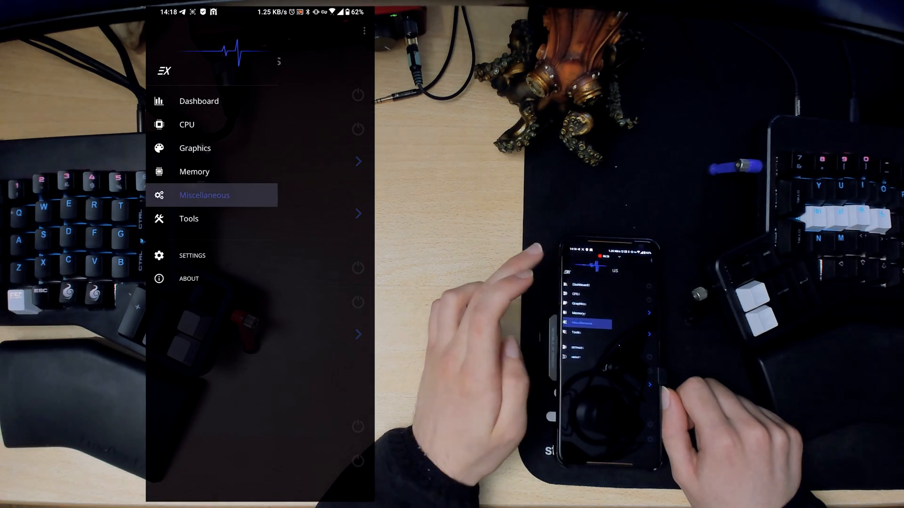
{"action": "left_click", "coordinate": [204, 195]}
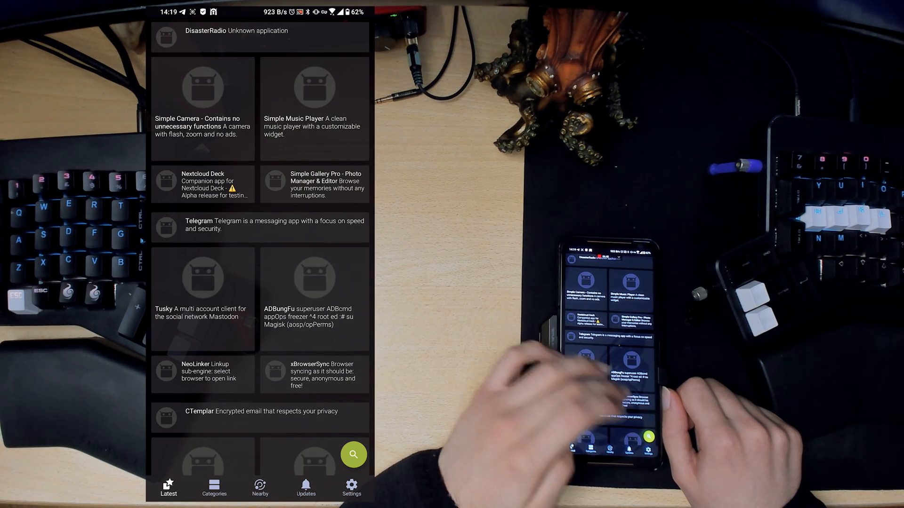
Search F-Droid for 'ada' to find AdAway and DNS66, then return home
{"action": "left_click", "coordinate": [353, 454]}
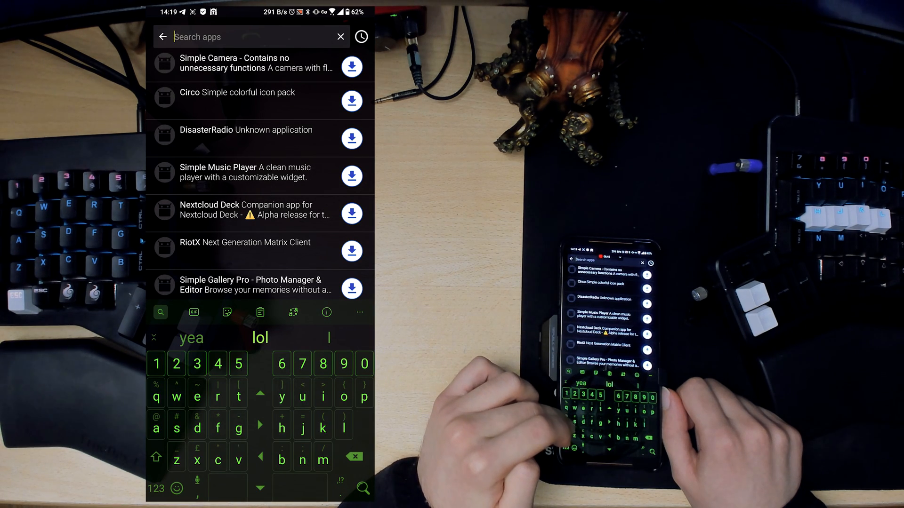
{"action": "type", "text": "adawa"}
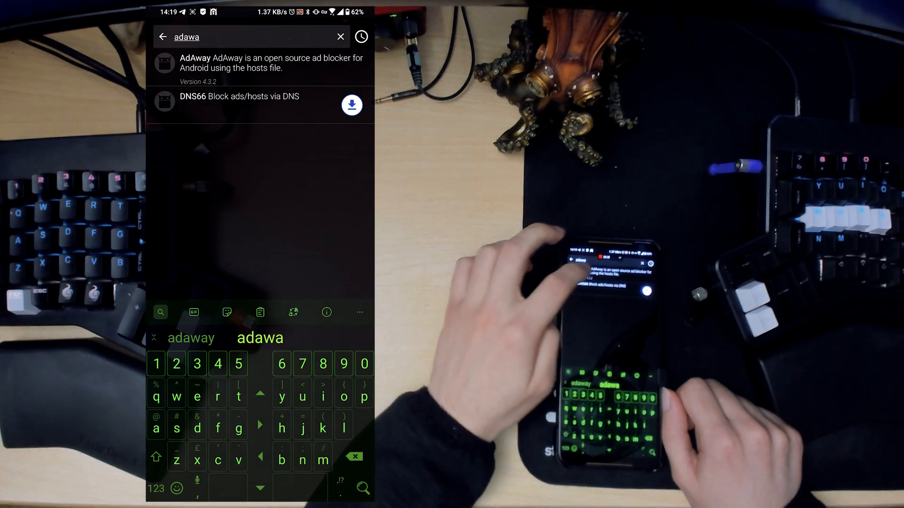
{"action": "left_click", "coordinate": [259, 62]}
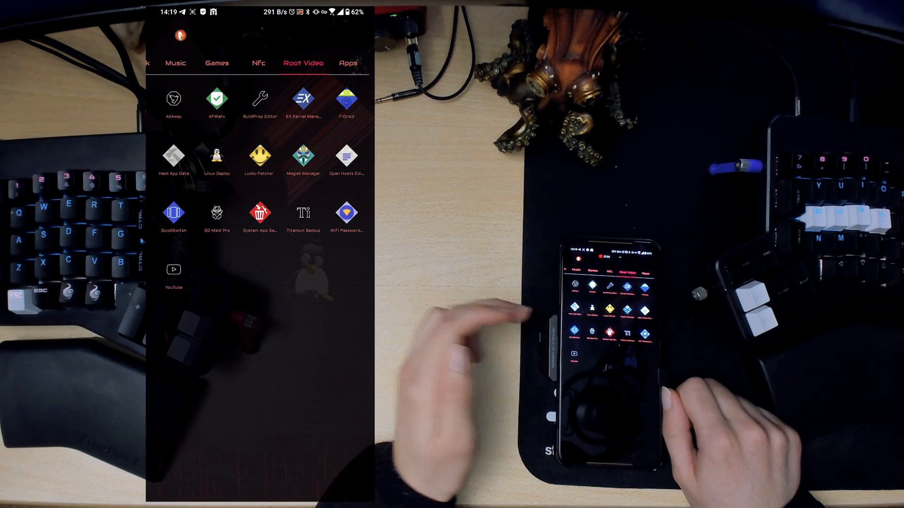
Launch Hack App Data, browse the user apps list, and open ∞ Loop's preference files
{"action": "left_click", "coordinate": [174, 157]}
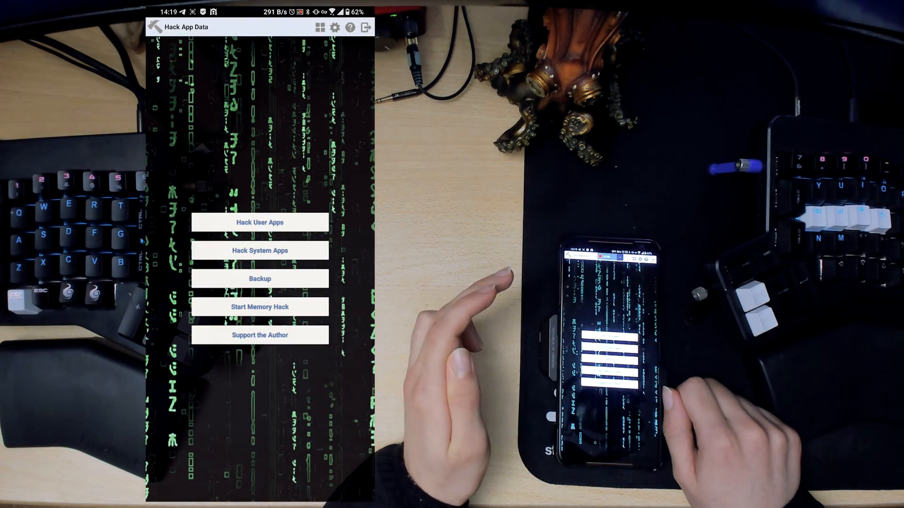
{"action": "left_click", "coordinate": [260, 223]}
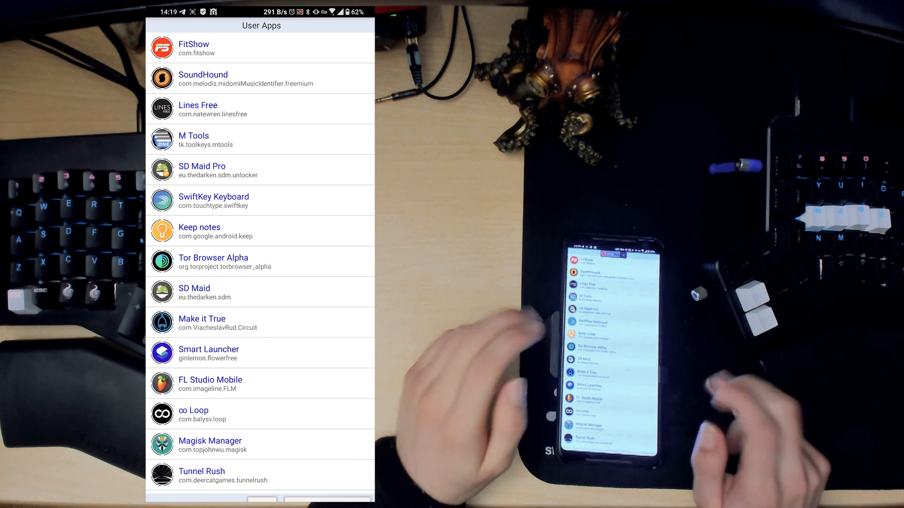
{"action": "scroll", "scroll_direction": "down", "scroll_amount": 3}
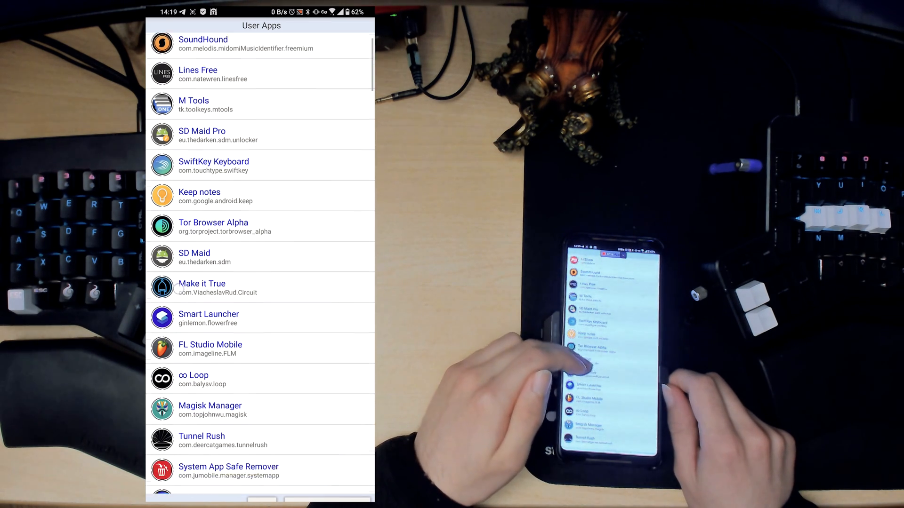
{"action": "scroll", "scroll_direction": "down", "scroll_amount": 3}
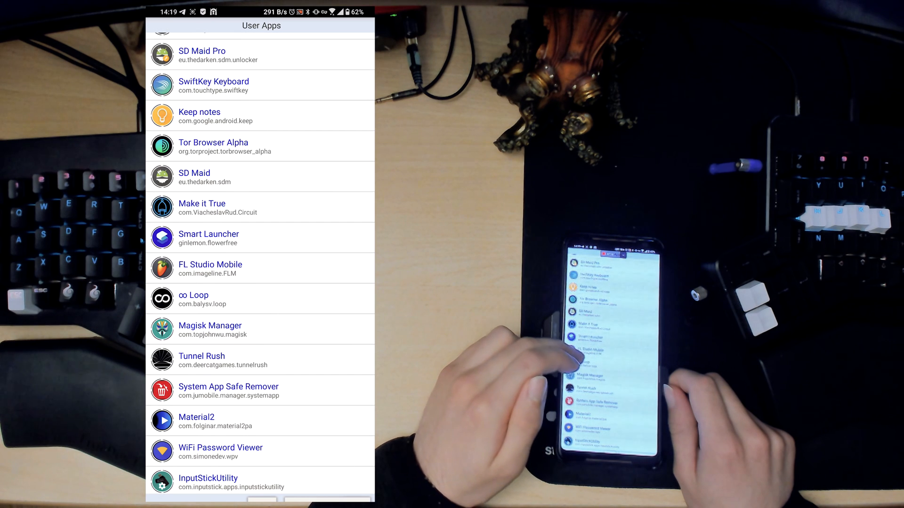
{"action": "left_click", "coordinate": [193, 295]}
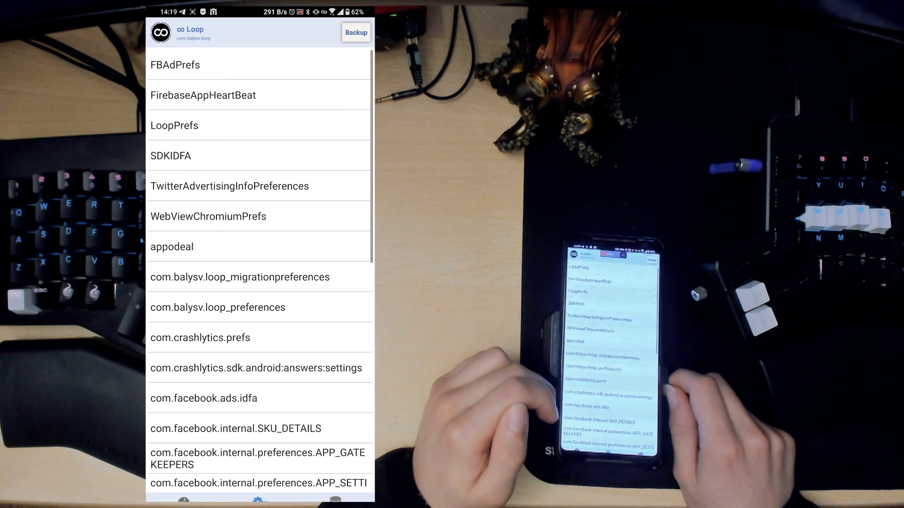
Save ∞ Loop's current_level and highest_level as 2906
{"action": "scroll", "scroll_direction": "down", "scroll_amount": 3}
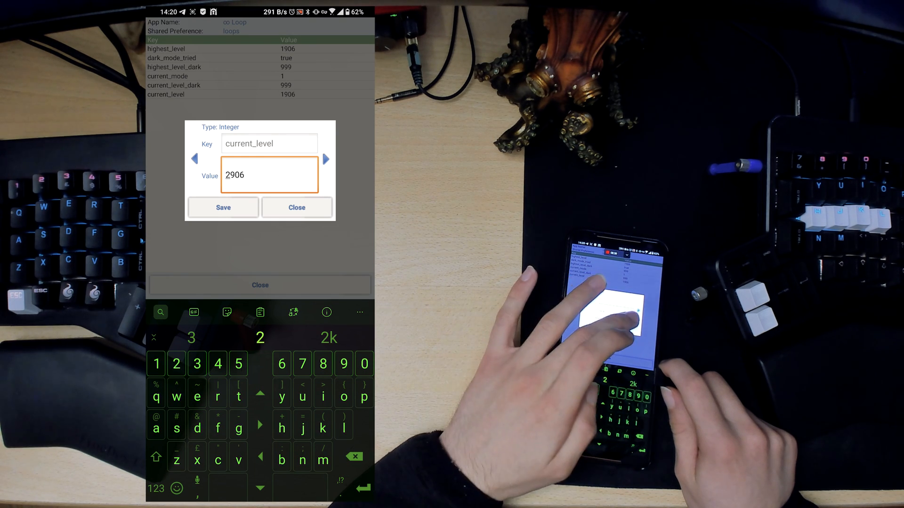
{"action": "left_click", "coordinate": [223, 208]}
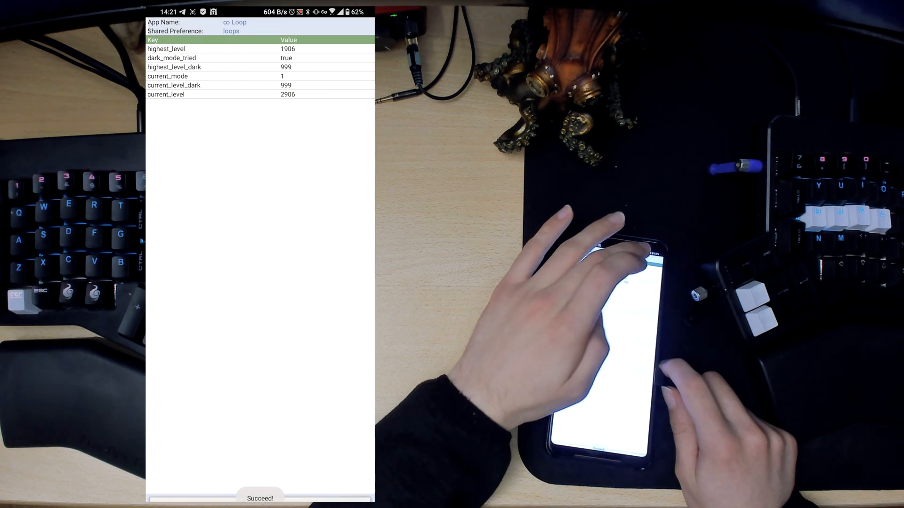
{"action": "left_click", "coordinate": [166, 49]}
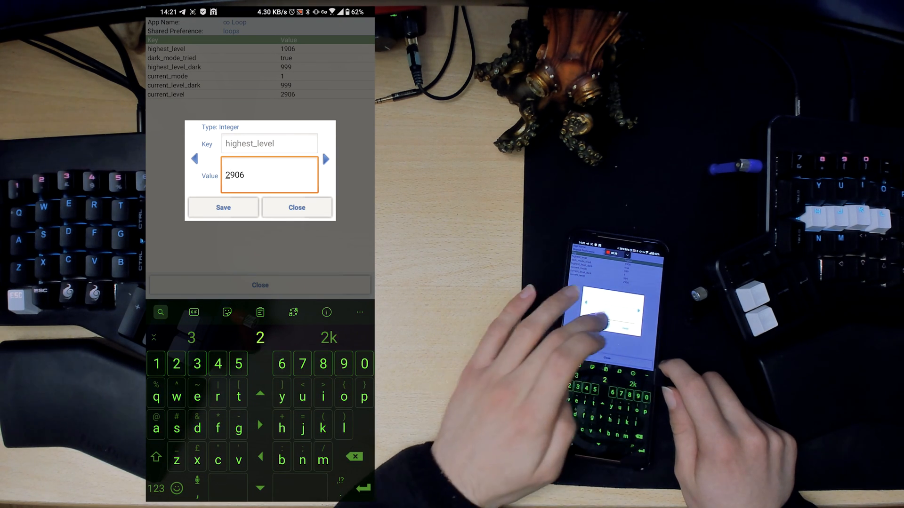
{"action": "left_click", "coordinate": [223, 207]}
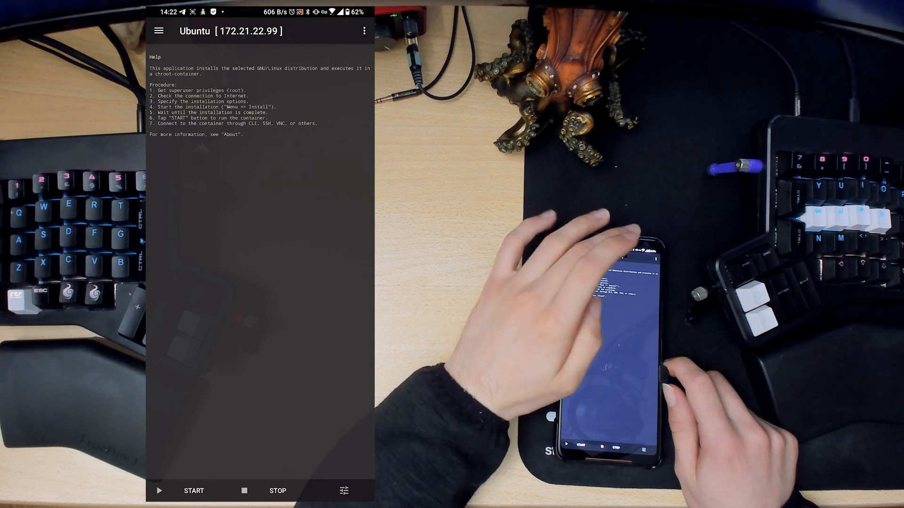
Open the Ubuntu container properties, keep arm64 architecture, and scroll the remaining settings
{"action": "left_click", "coordinate": [364, 31]}
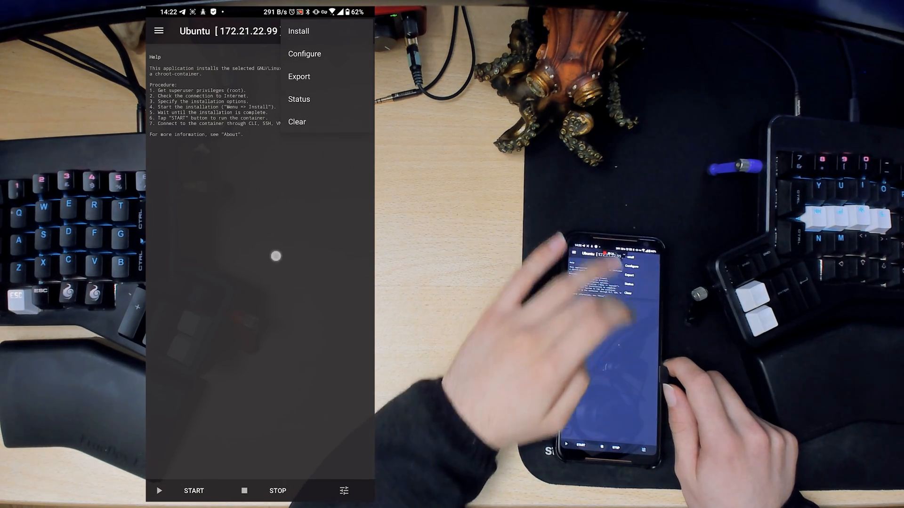
{"action": "left_click", "coordinate": [305, 53]}
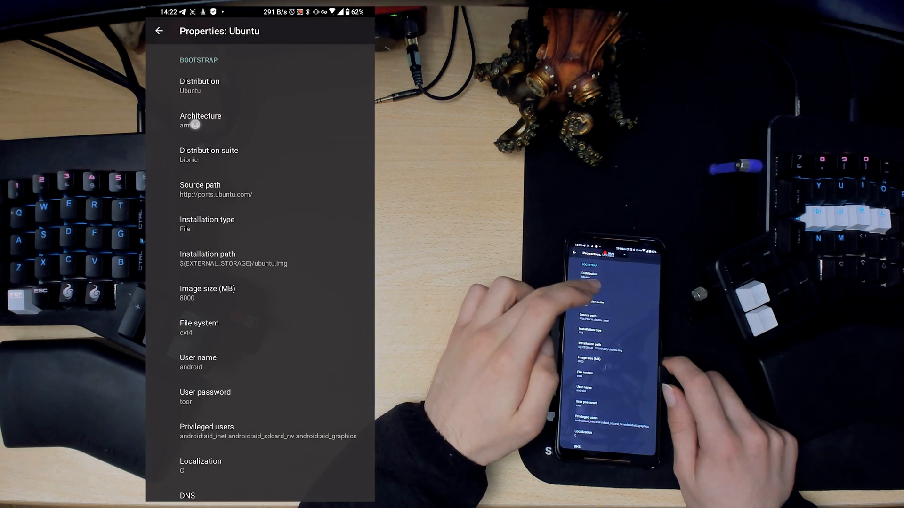
{"action": "left_click", "coordinate": [200, 120]}
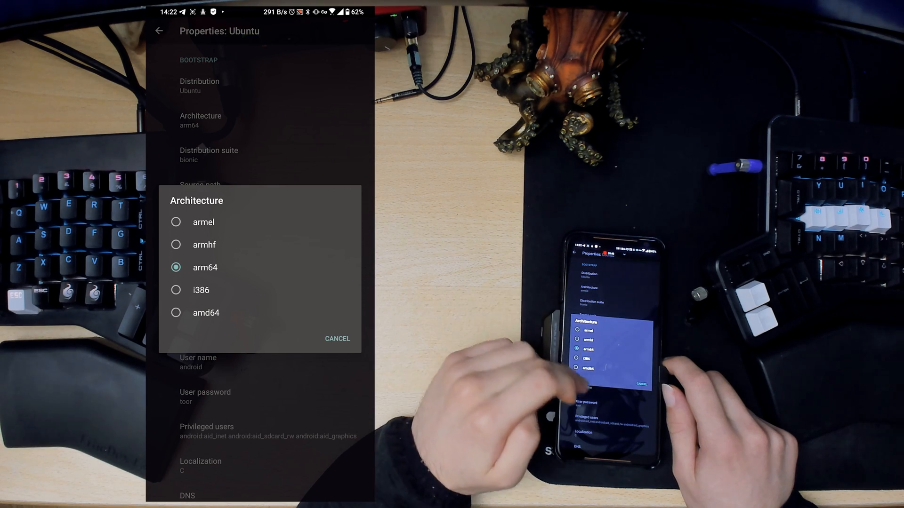
{"action": "left_click", "coordinate": [206, 268]}
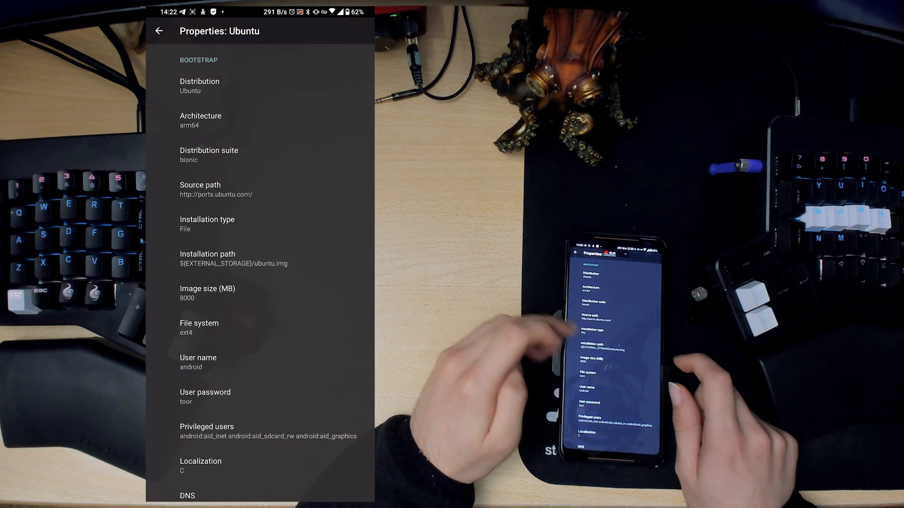
{"action": "scroll", "scroll_direction": "down", "scroll_amount": 3}
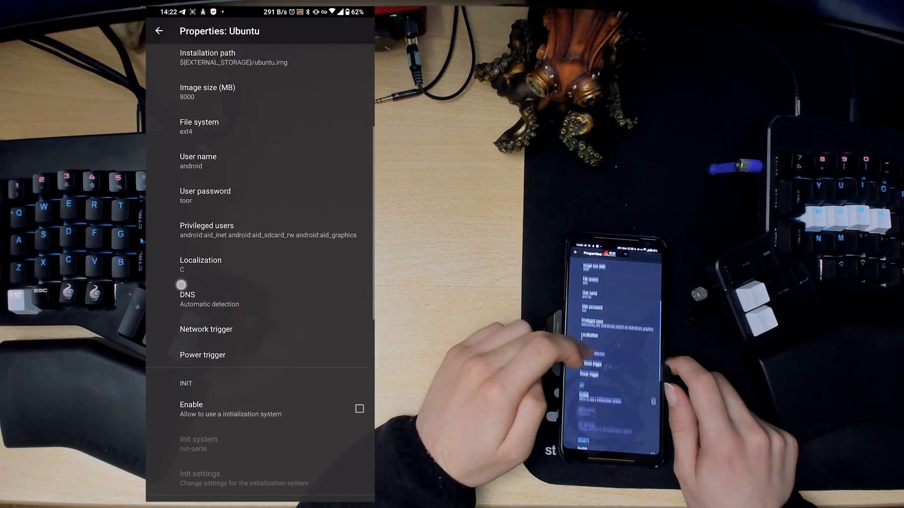
{"action": "scroll", "scroll_direction": "down", "scroll_amount": 3}
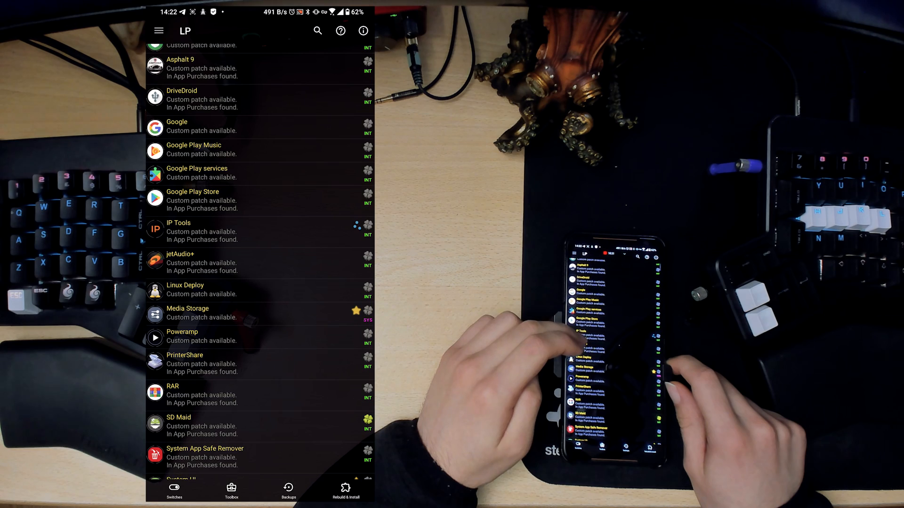
View Linux Deploy's custom patch description, cancel it, and scroll the app list
{"action": "left_click", "coordinate": [207, 314]}
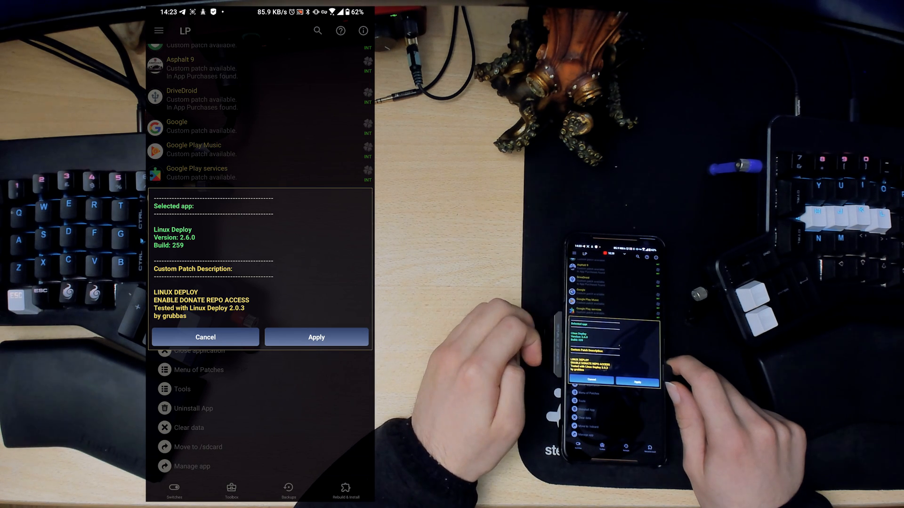
{"action": "left_click", "coordinate": [316, 337]}
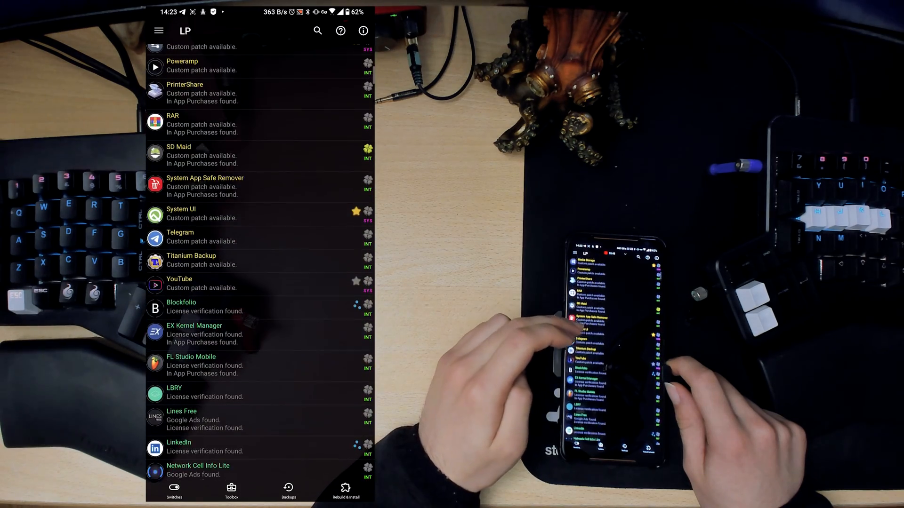
{"action": "scroll", "scroll_direction": "down", "scroll_amount": 3}
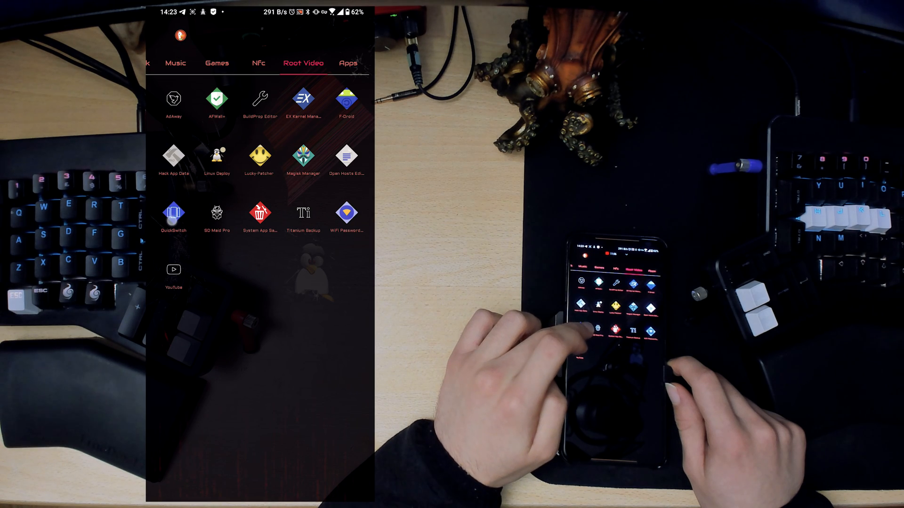
Launch Magisk Manager and search module downloads for 'qui'
{"action": "left_click", "coordinate": [173, 211]}
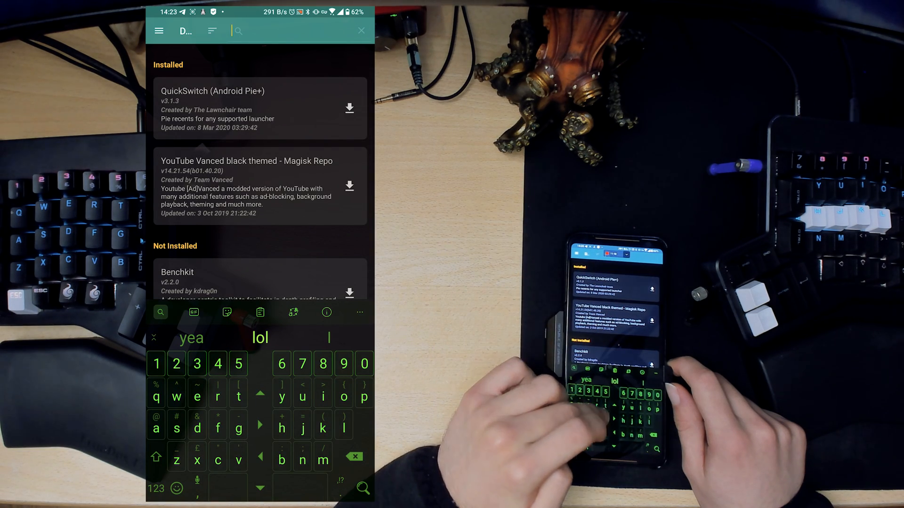
{"action": "type", "text": "qui"}
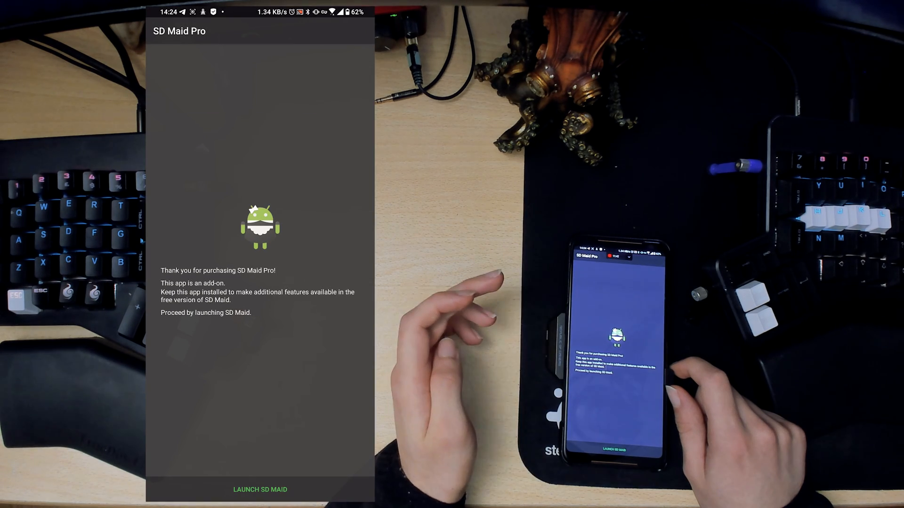
Launch the main SD Maid app from SD Maid Pro
{"action": "left_click", "coordinate": [260, 489]}
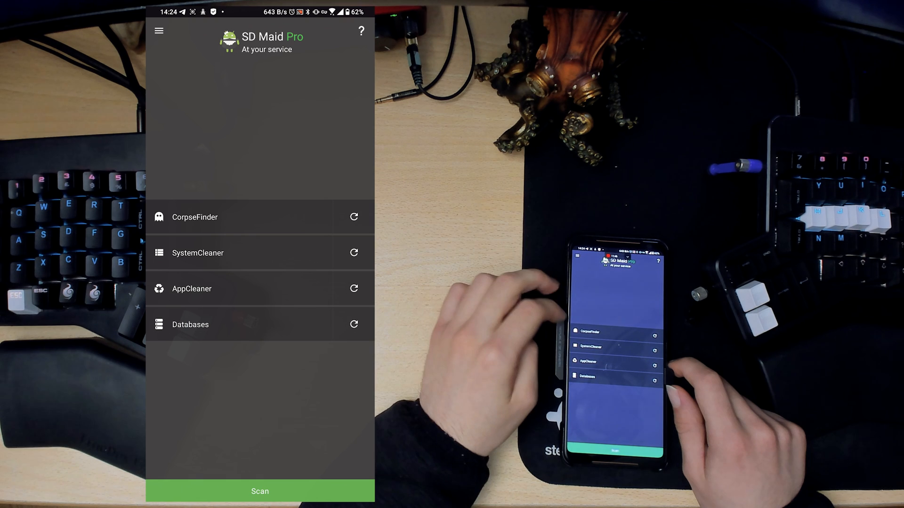
{"action": "left_click", "coordinate": [260, 491]}
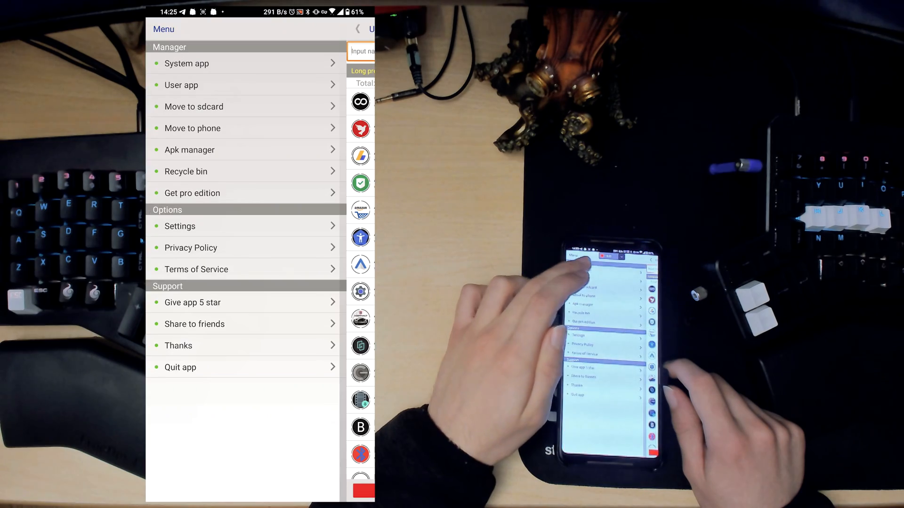
Show the 252 removable system apps and scroll down to the G entries
{"action": "left_click", "coordinate": [186, 64]}
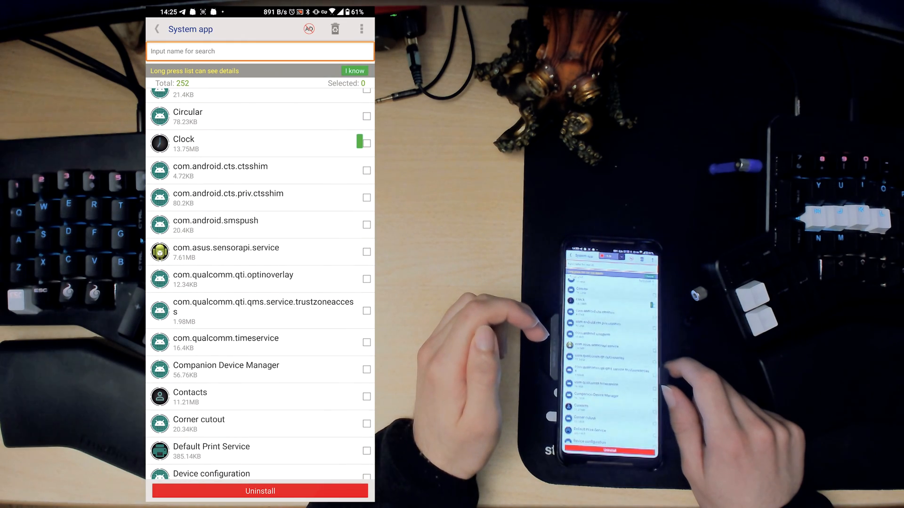
{"action": "scroll", "scroll_direction": "down", "scroll_amount": 3}
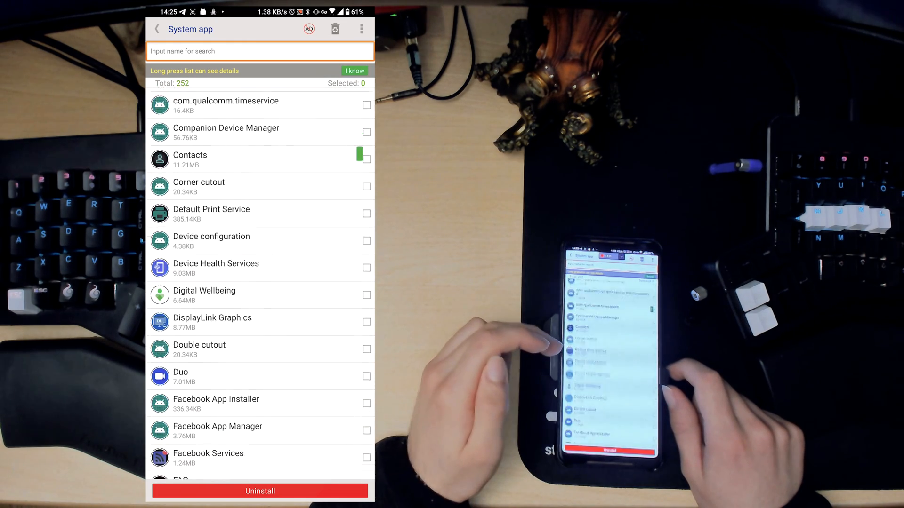
{"action": "scroll", "scroll_direction": "down", "scroll_amount": 3}
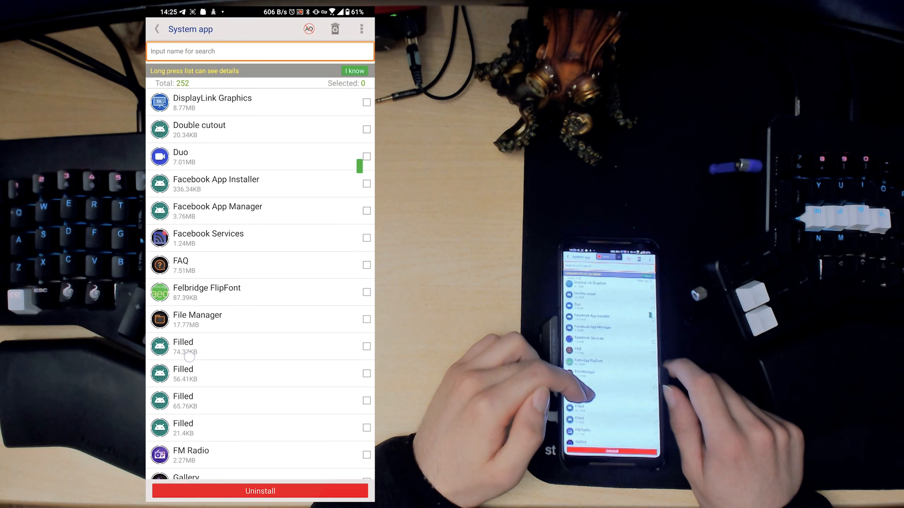
{"action": "scroll", "scroll_direction": "down", "scroll_amount": 3}
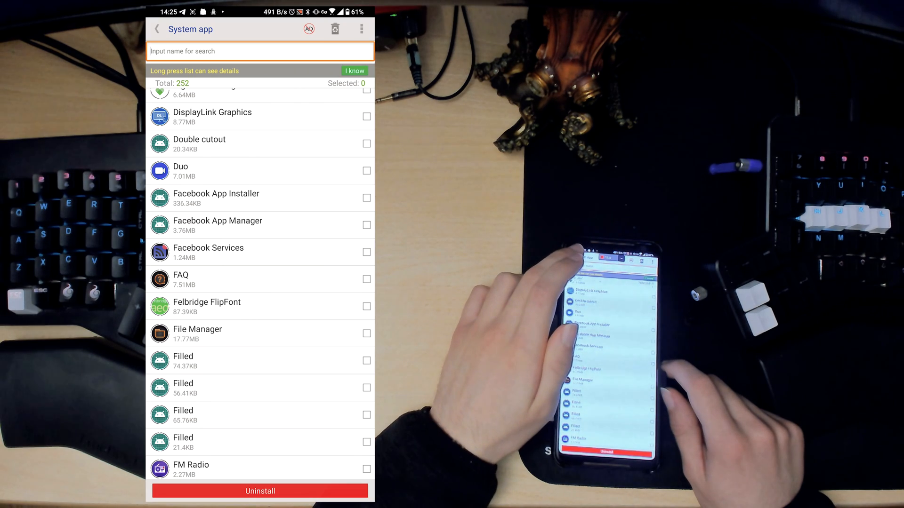
{"action": "scroll", "scroll_direction": "down", "scroll_amount": 3}
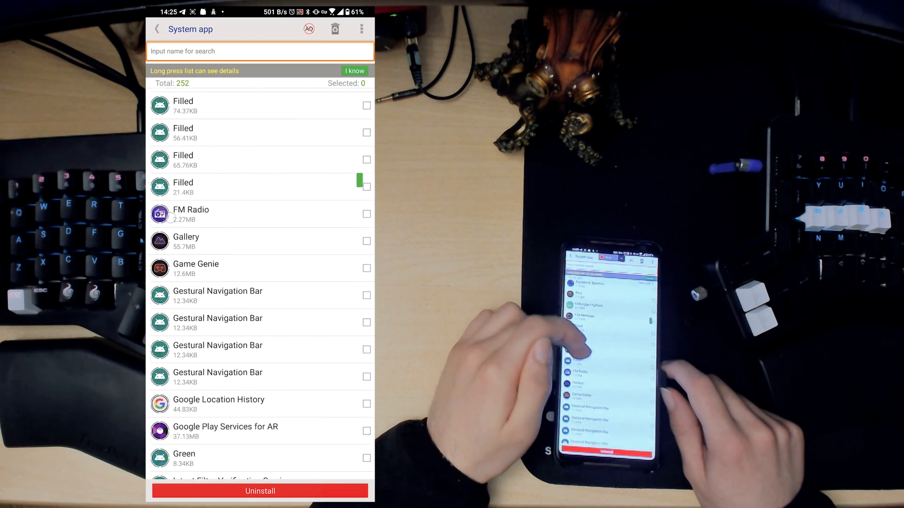
{"action": "scroll", "scroll_direction": "down", "scroll_amount": 3}
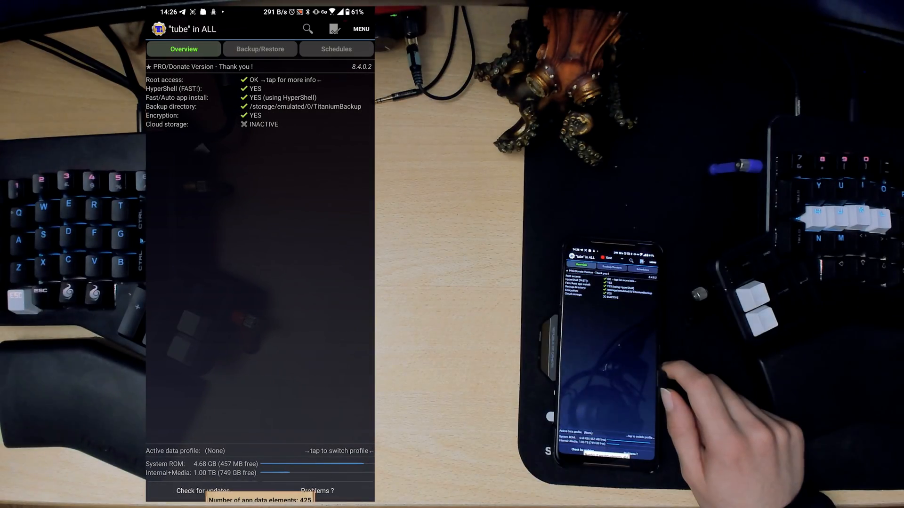
Switch to the Backup/Restore tab and scroll through apps' backup dates
{"action": "left_click", "coordinate": [259, 49]}
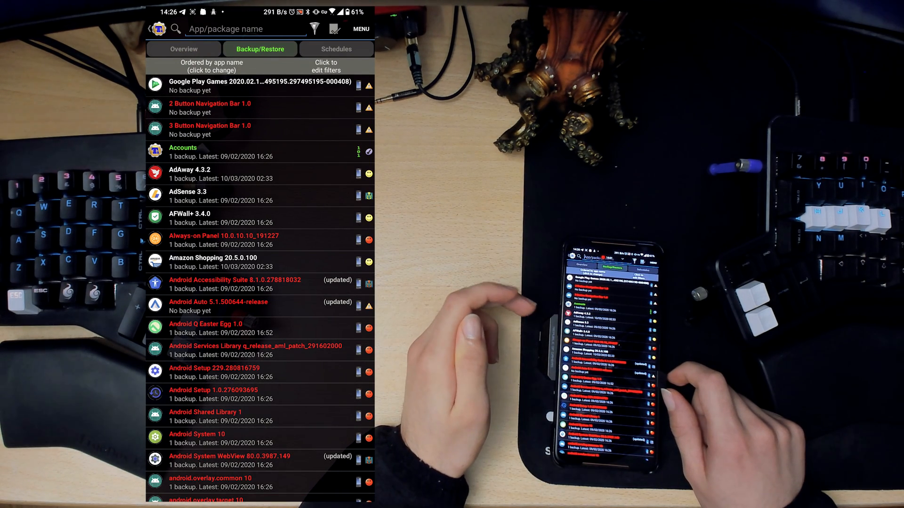
{"action": "scroll", "scroll_direction": "down", "scroll_amount": 3}
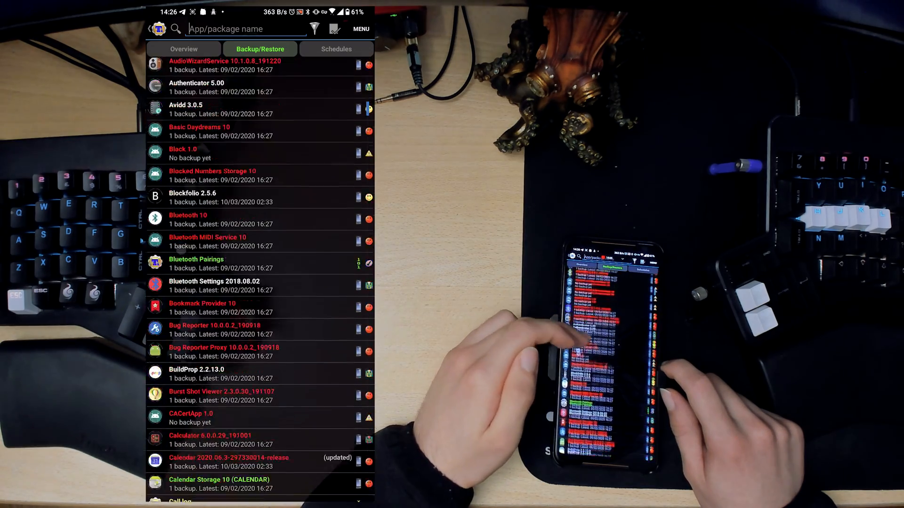
{"action": "scroll", "scroll_direction": "down", "scroll_amount": 3}
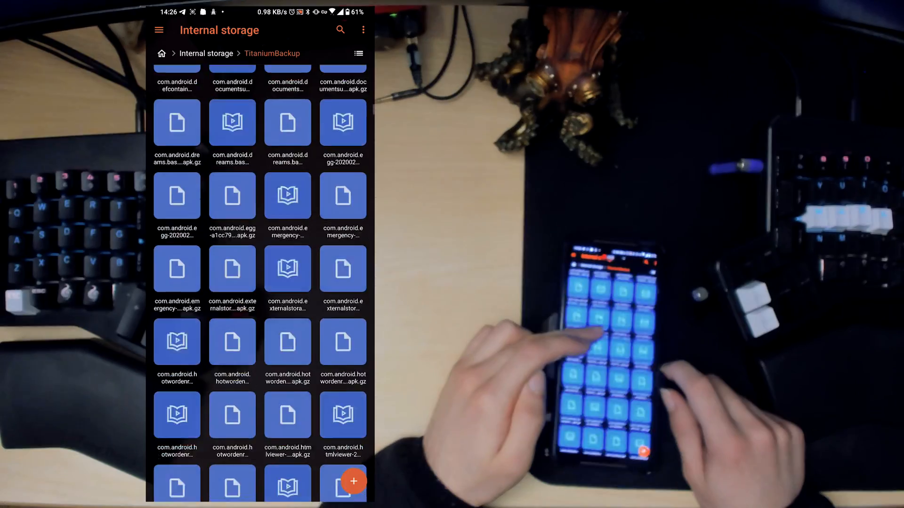
Scroll through the backup files in the TitaniumBackup folder
{"action": "scroll", "scroll_direction": "down", "scroll_amount": 3}
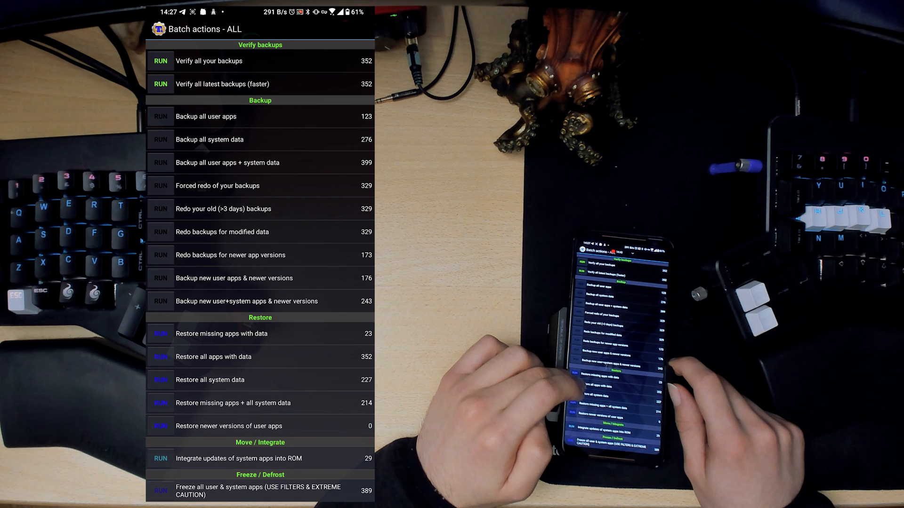
Run 'Restore all apps with data' and scroll the ticked app list
{"action": "left_click", "coordinate": [213, 356]}
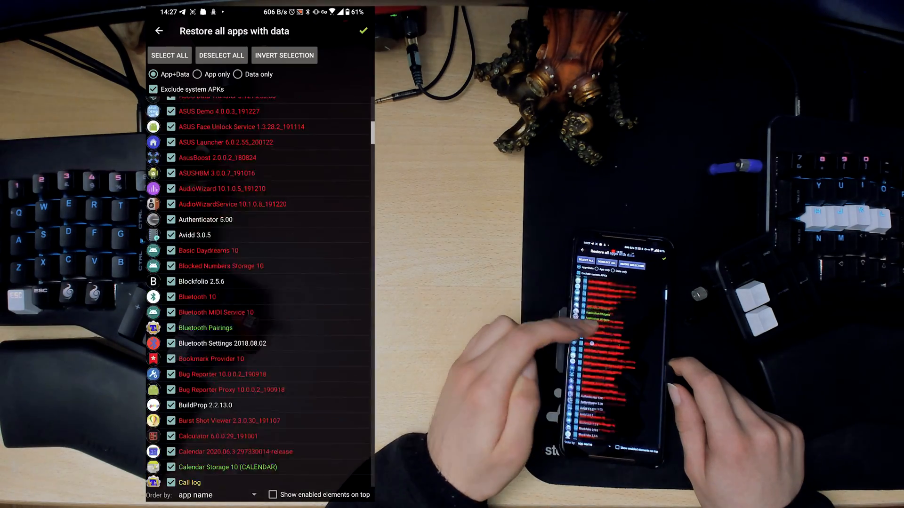
{"action": "scroll", "scroll_direction": "down", "scroll_amount": 3}
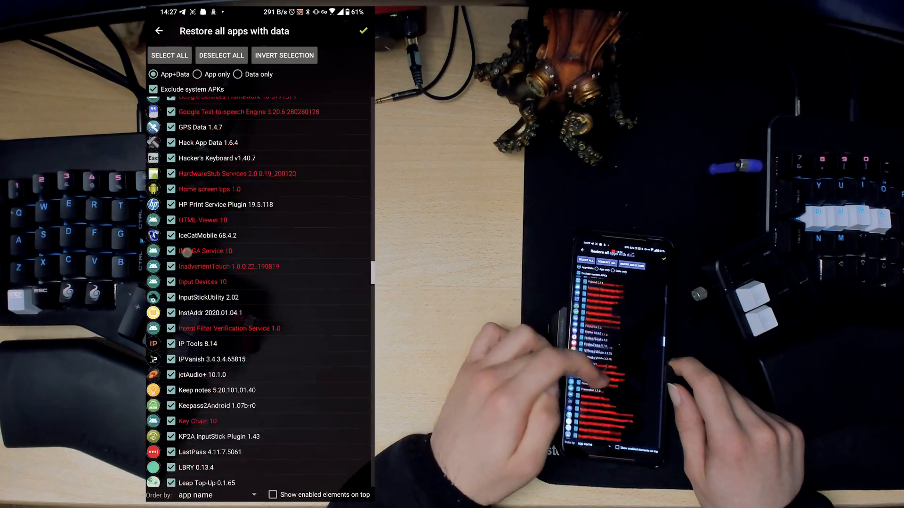
{"action": "scroll", "scroll_direction": "down", "scroll_amount": 3}
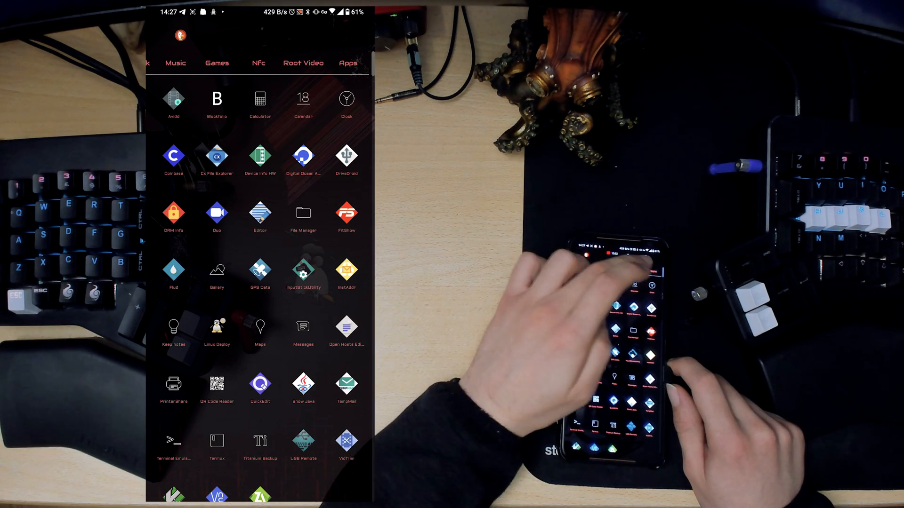
Switch the app drawer to the Root Video tab and open Wi-Fi settings
{"action": "left_click", "coordinate": [303, 63]}
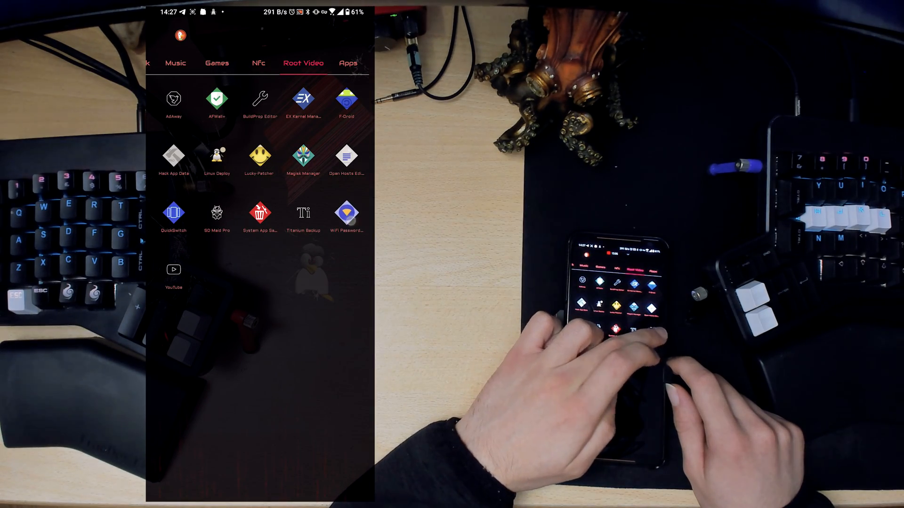
{"action": "left_click", "coordinate": [347, 213]}
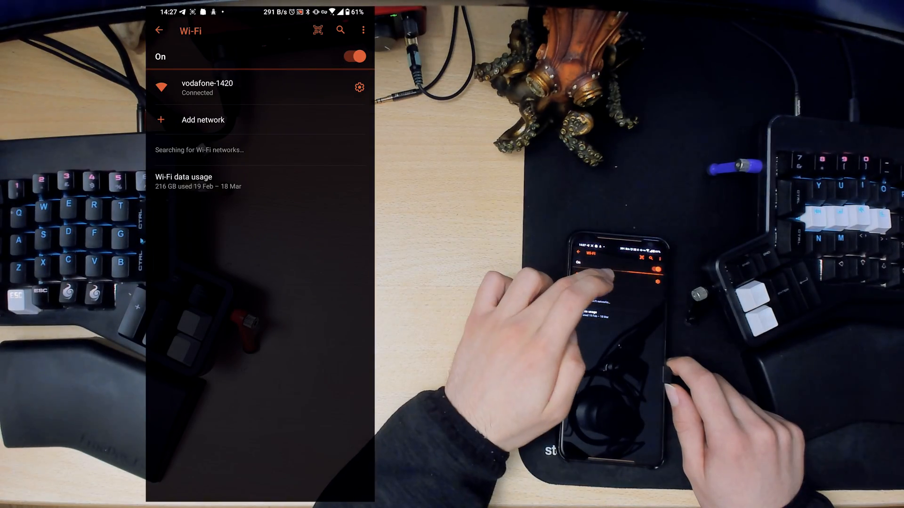
View vodafone-1420's network details and password form, leaving it unchanged
{"action": "left_click", "coordinate": [206, 87]}
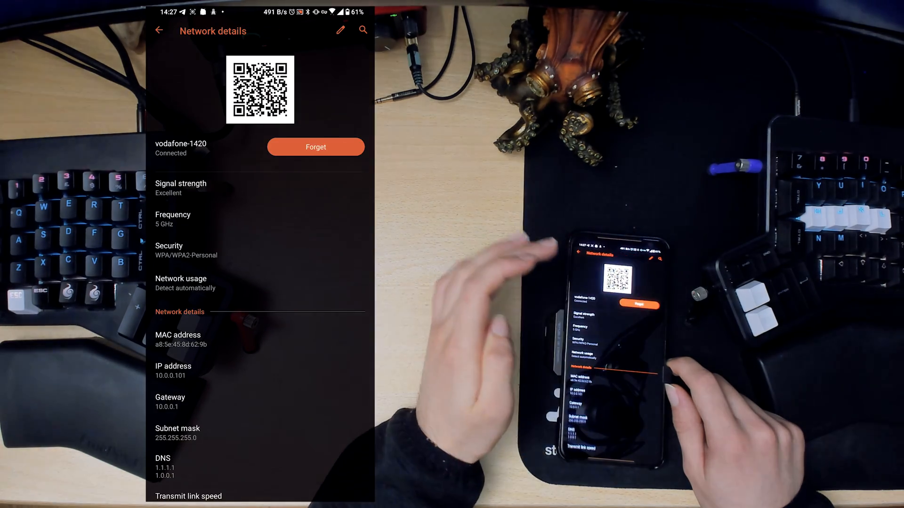
{"action": "scroll", "scroll_direction": "down", "scroll_amount": 3}
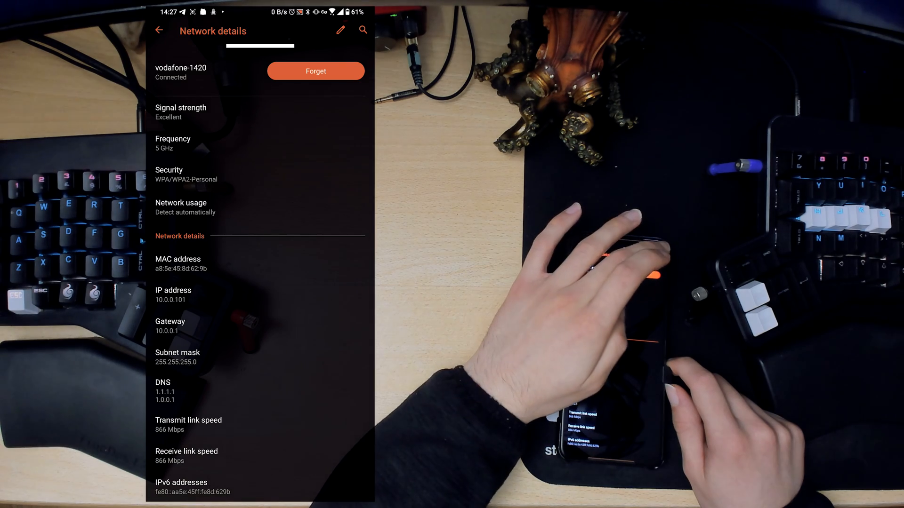
{"action": "left_click", "coordinate": [340, 30]}
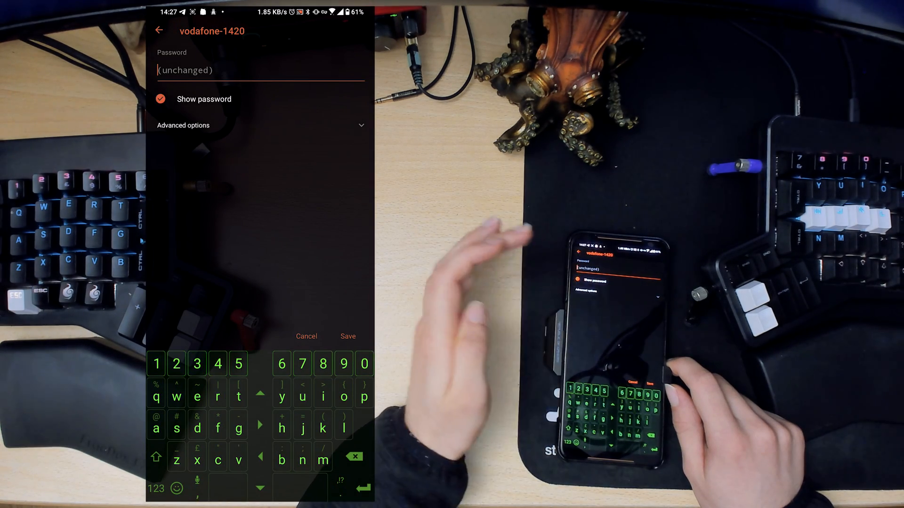
{"action": "left_click", "coordinate": [160, 99]}
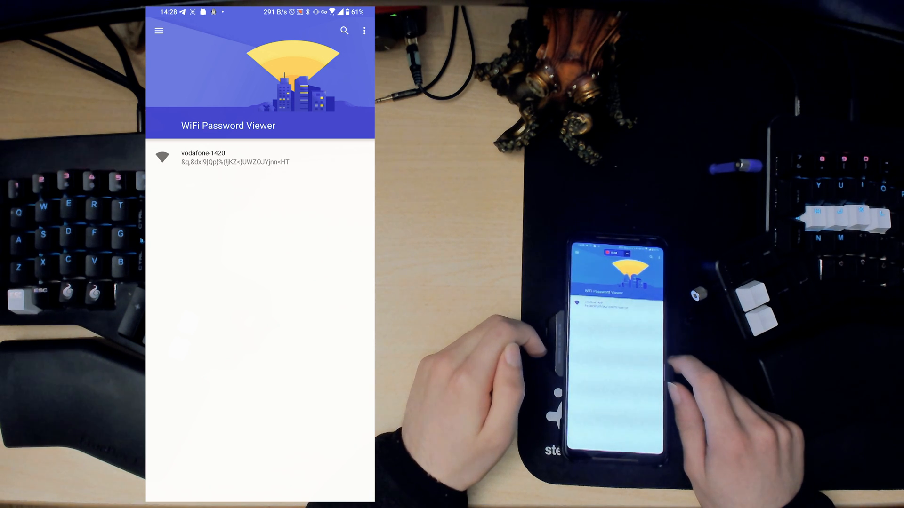
Bring up vodafone-1420's copy, share and QR options, pick one, then return to Wi-Fi
{"action": "left_click", "coordinate": [231, 156]}
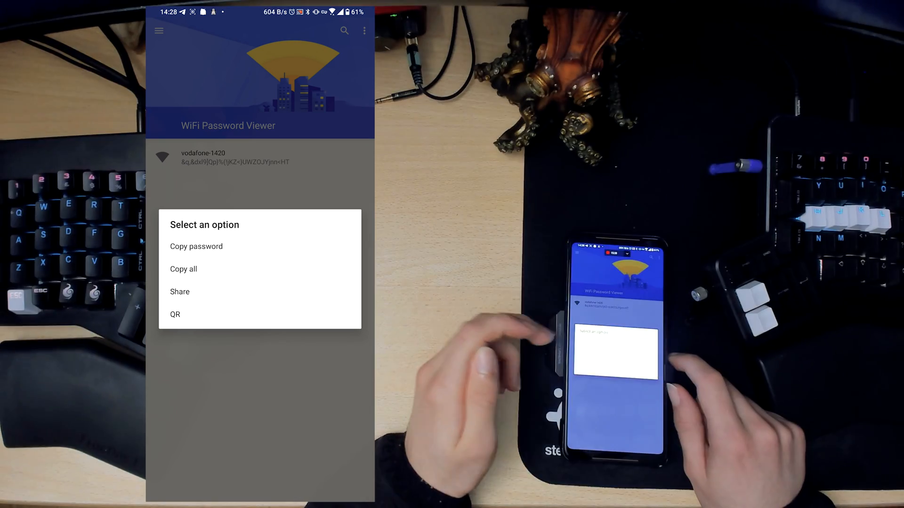
{"action": "left_click", "coordinate": [175, 314]}
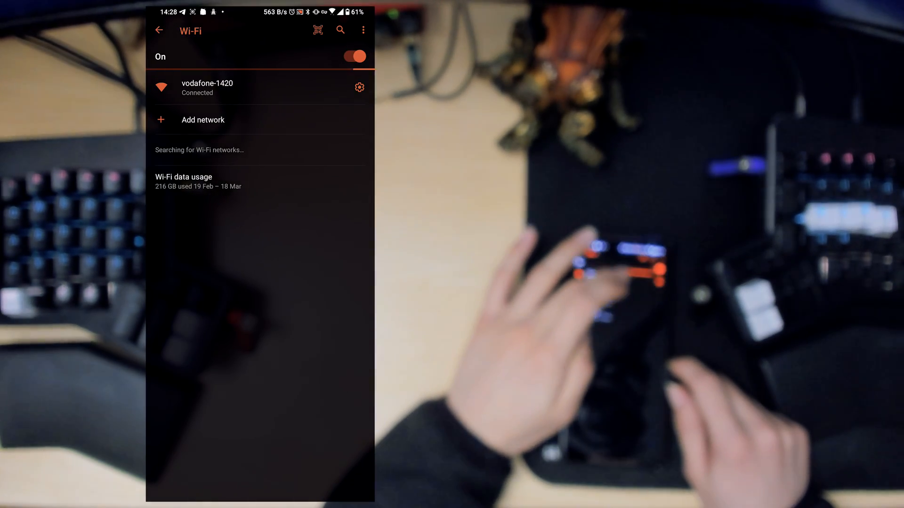
{"action": "left_click", "coordinate": [207, 87]}
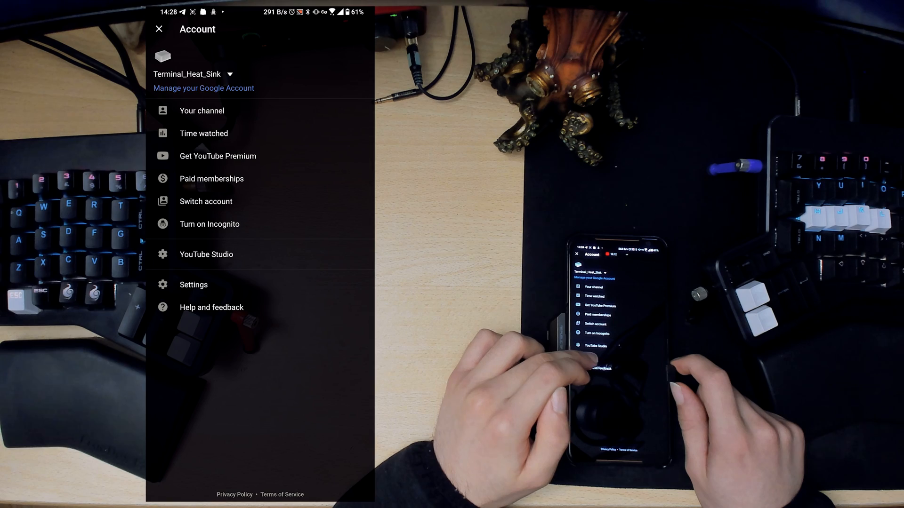
Browse YouTube Vanced's Settings: Vanced Settings page, then back to General preferences
{"action": "left_click", "coordinate": [193, 284]}
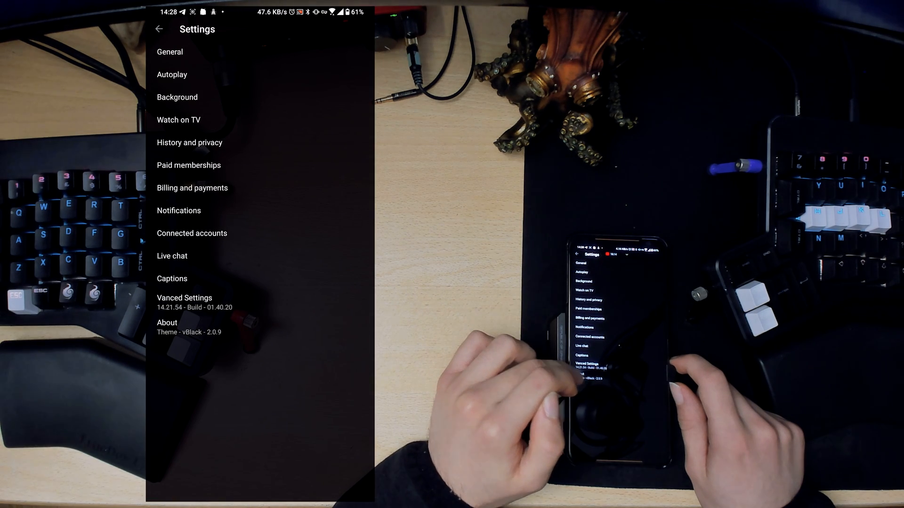
{"action": "left_click", "coordinate": [167, 323]}
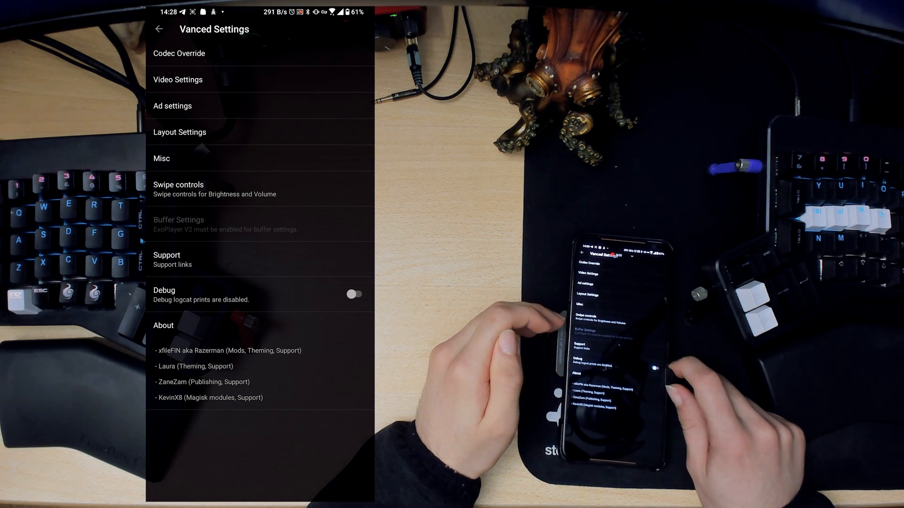
{"action": "left_click", "coordinate": [179, 189]}
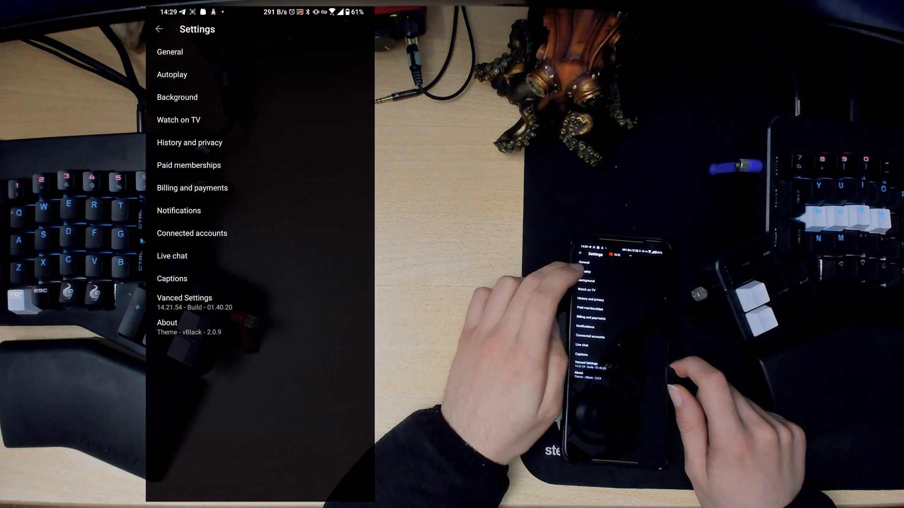
{"action": "left_click", "coordinate": [170, 51]}
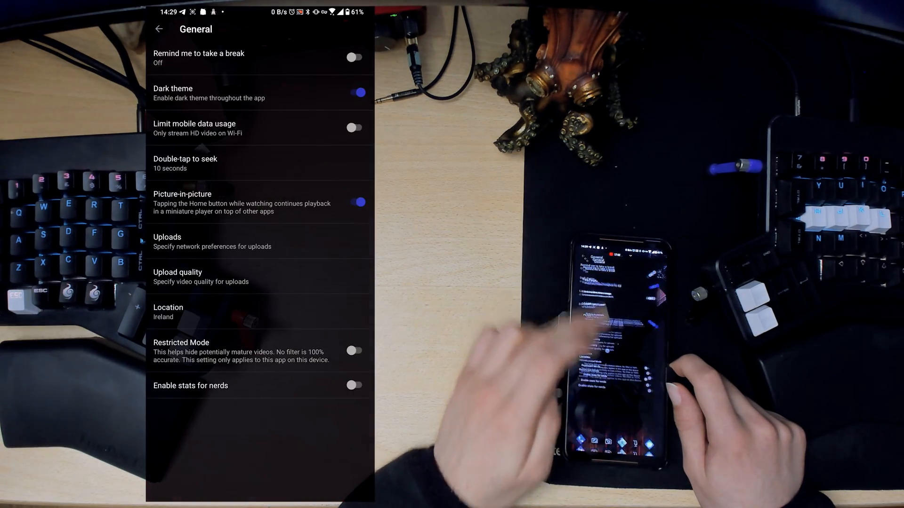
{"action": "left_click", "coordinate": [159, 29]}
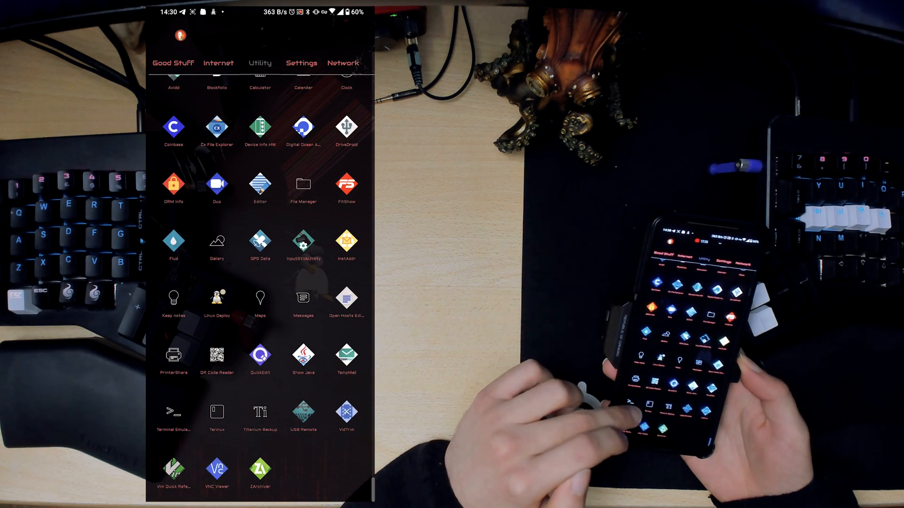
Switch the app drawer to the Root Video group and launch Magisk Manager
{"action": "left_click", "coordinate": [173, 411]}
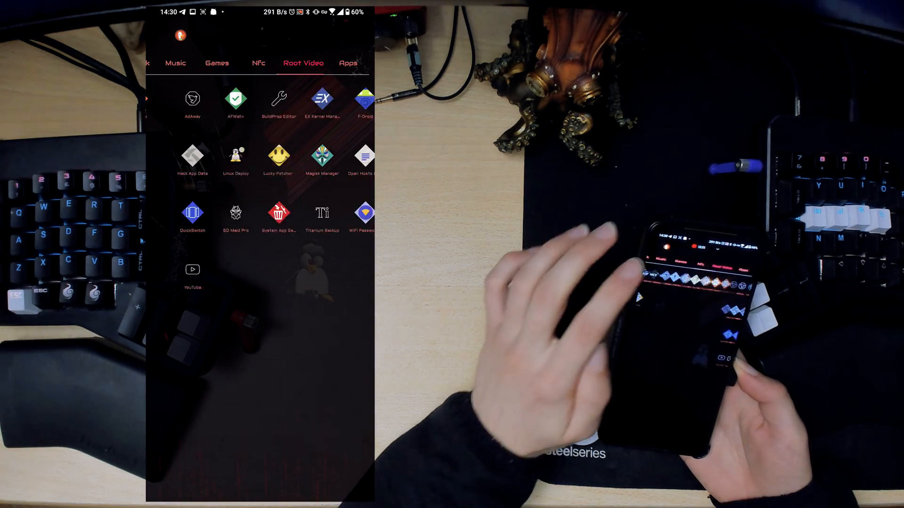
{"action": "left_click", "coordinate": [322, 157]}
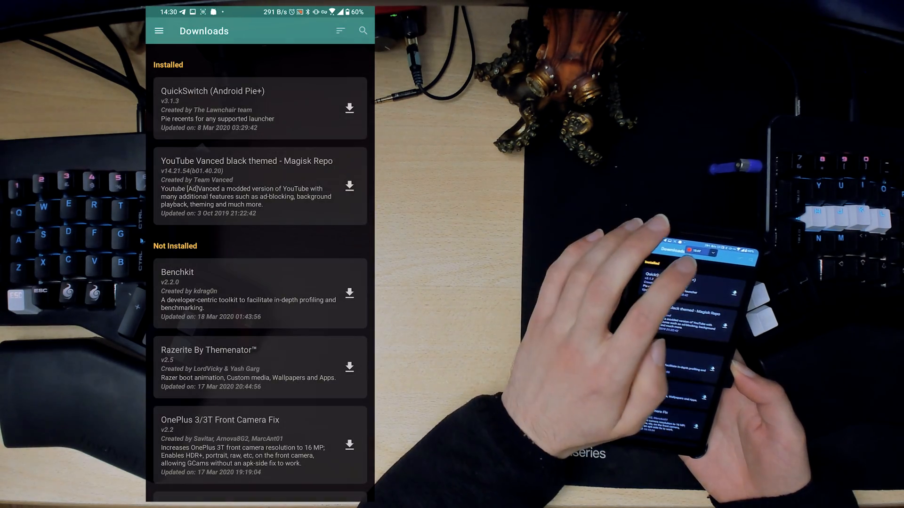
Search Magisk's downloadable modules for 'yout' to find the YouTube Vanced black theme
{"action": "left_click", "coordinate": [363, 32]}
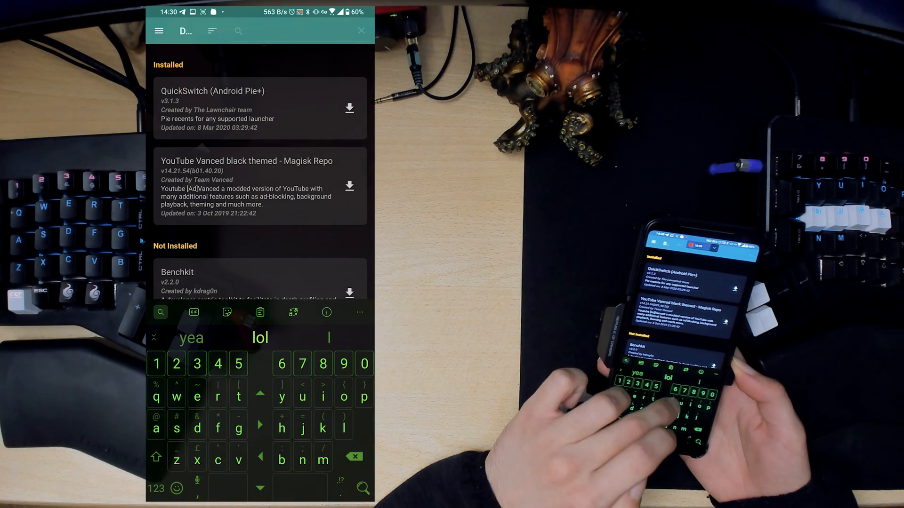
{"action": "type", "text": "yout"}
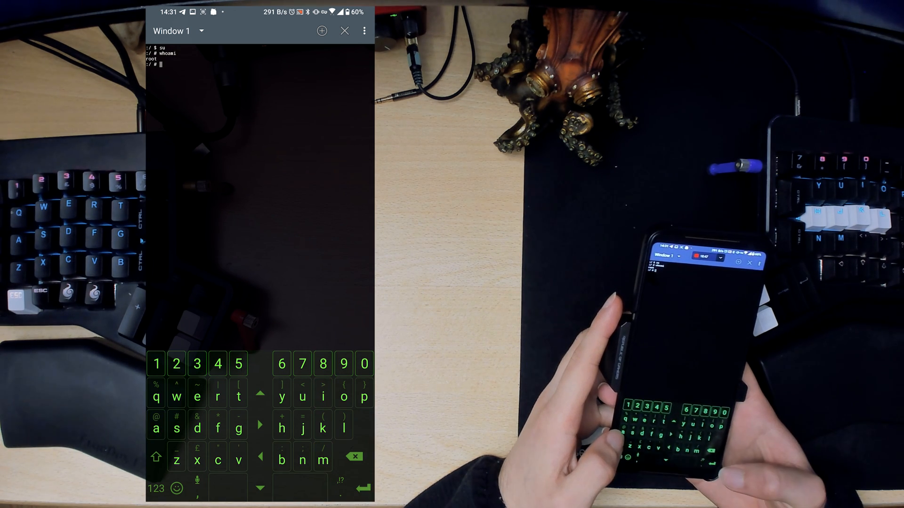
In the root shell, change to / and /sdcard to list them, then close the terminal
{"action": "type", "text": "cd"}
{"action": "type", "text": "ls"}
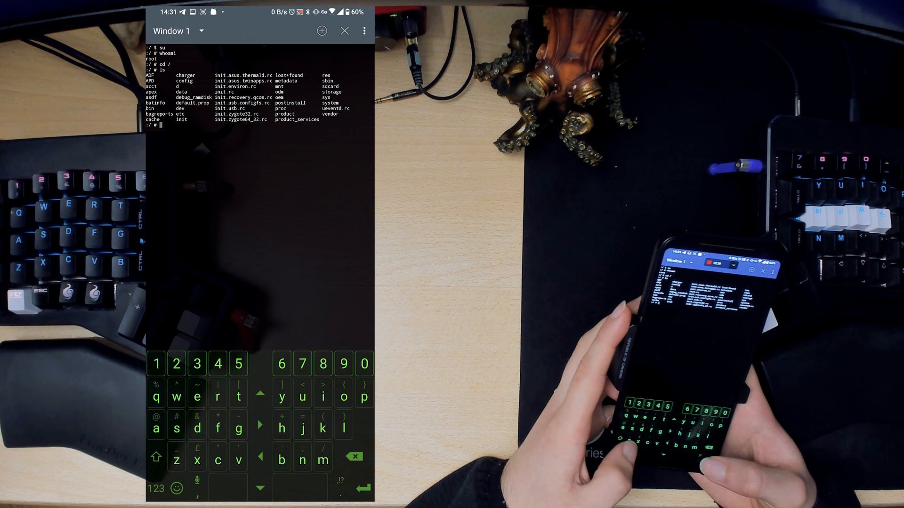
{"action": "type", "text": "cd /sdca"}
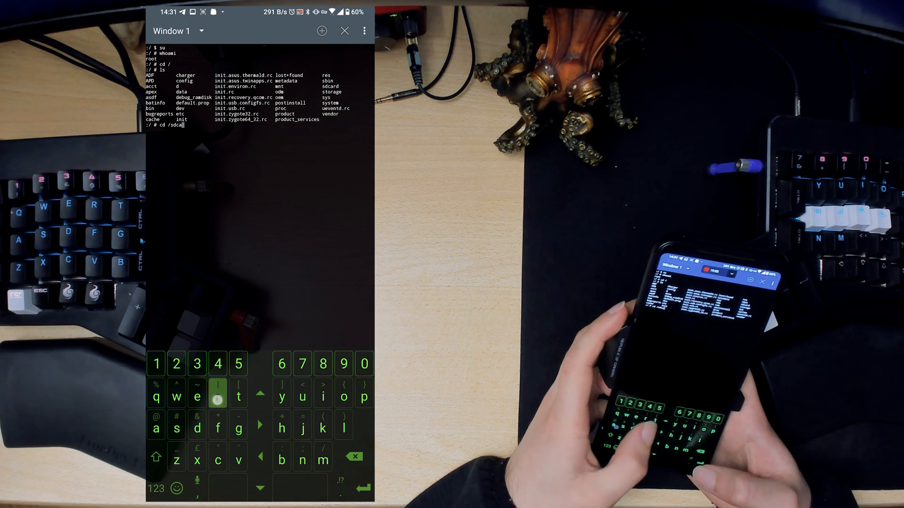
{"action": "key", "text": "enter"}
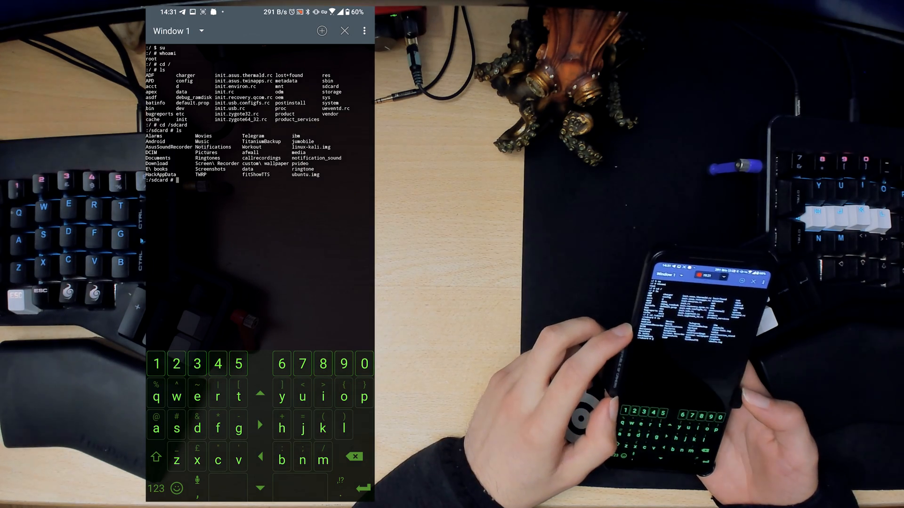
{"action": "left_click", "coordinate": [344, 30]}
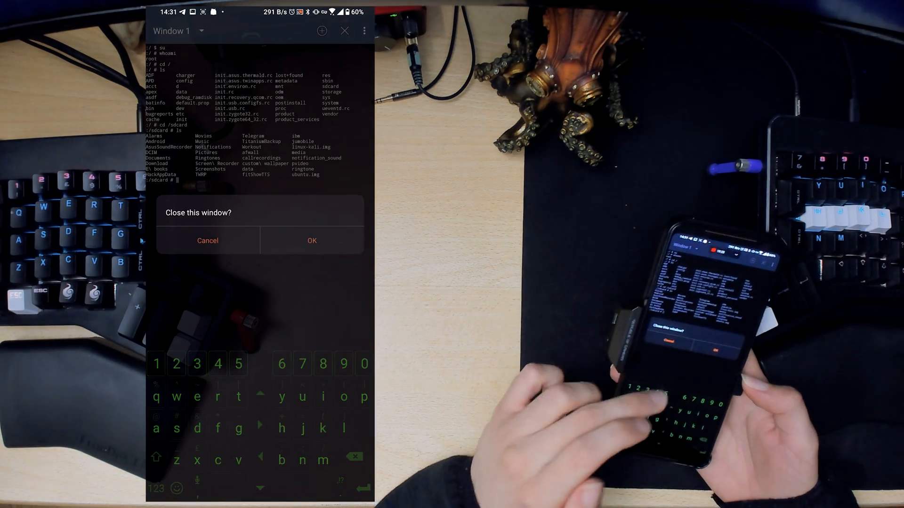
{"action": "left_click", "coordinate": [312, 241]}
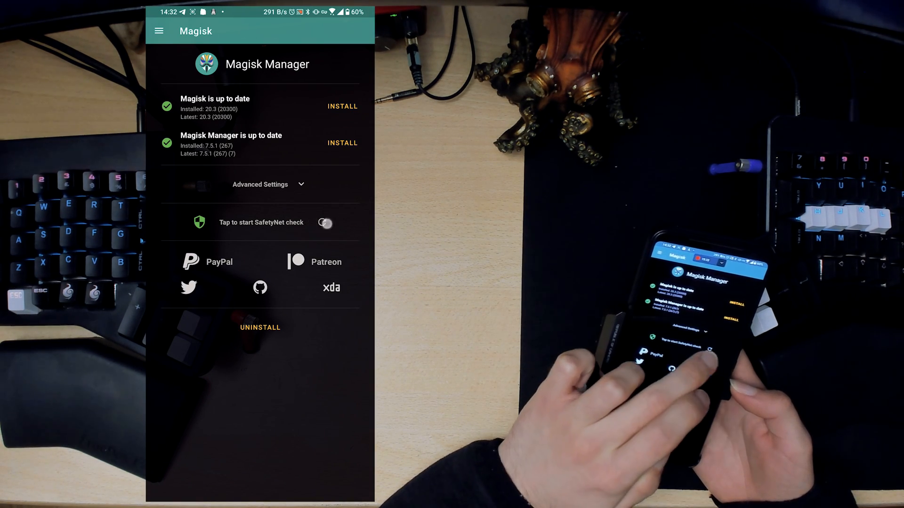
Check Magisk 20.3 and Manager 7.5.1 are current, then open recents and the notification shade
{"action": "left_click", "coordinate": [261, 222]}
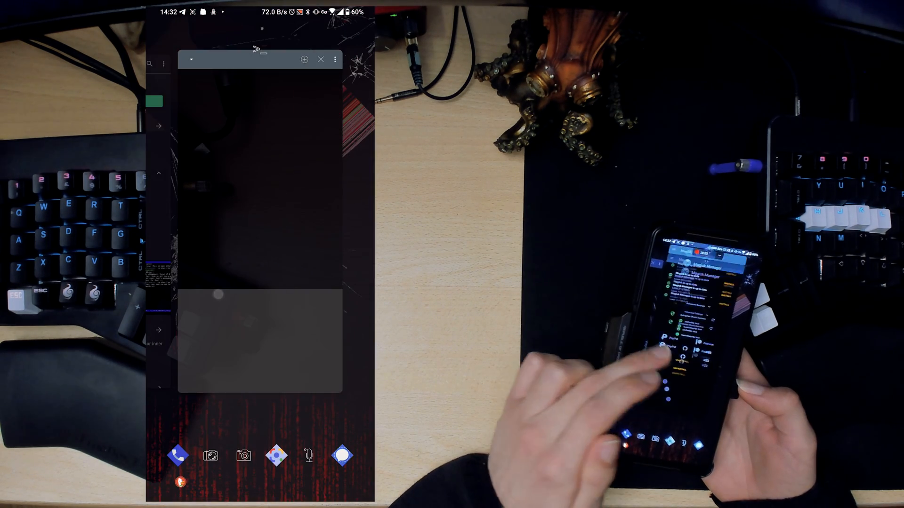
{"action": "scroll", "scroll_direction": "down", "scroll_amount": 3}
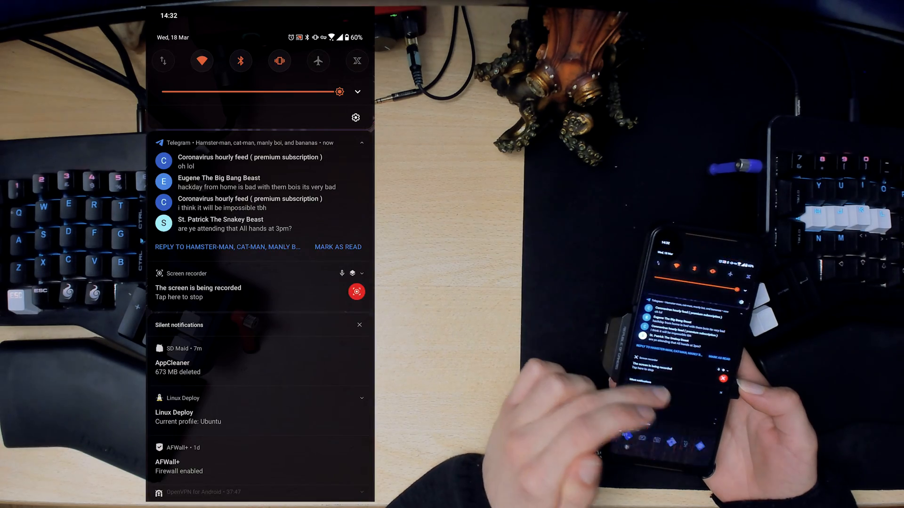